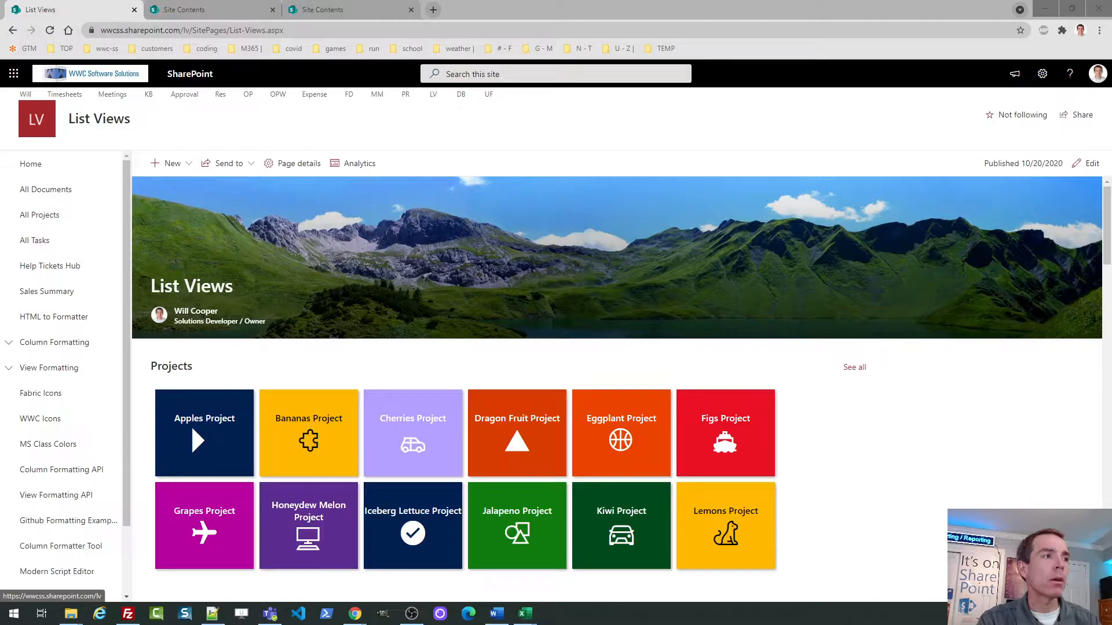
Step: Switch from the SharePoint page to the ExcelChartInSP.xlsx workbook
{"action": "left_click", "coordinate": [524, 614]}
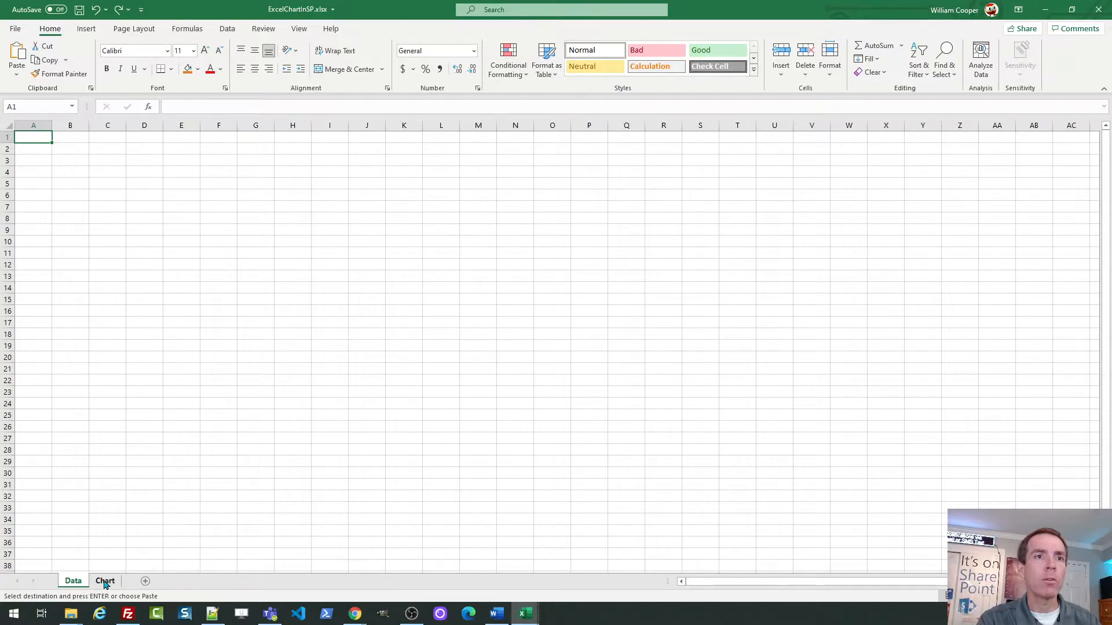
Step: Show the empty Data sheet with column A widened and cell A1 selected
{"action": "left_click", "coordinate": [73, 580]}
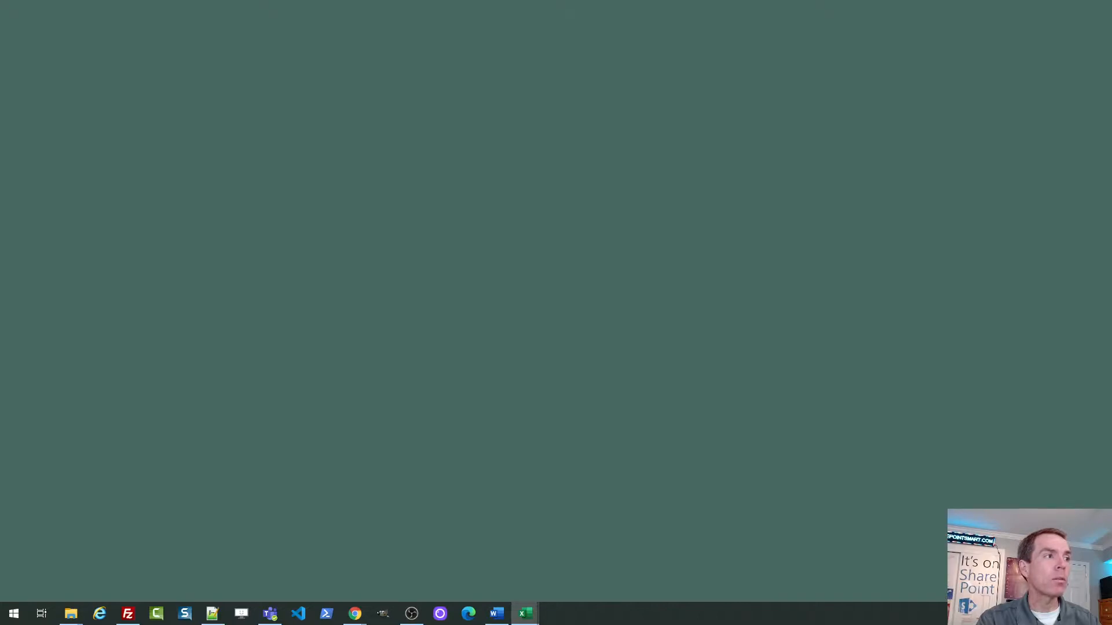
{"action": "left_click", "coordinate": [524, 614]}
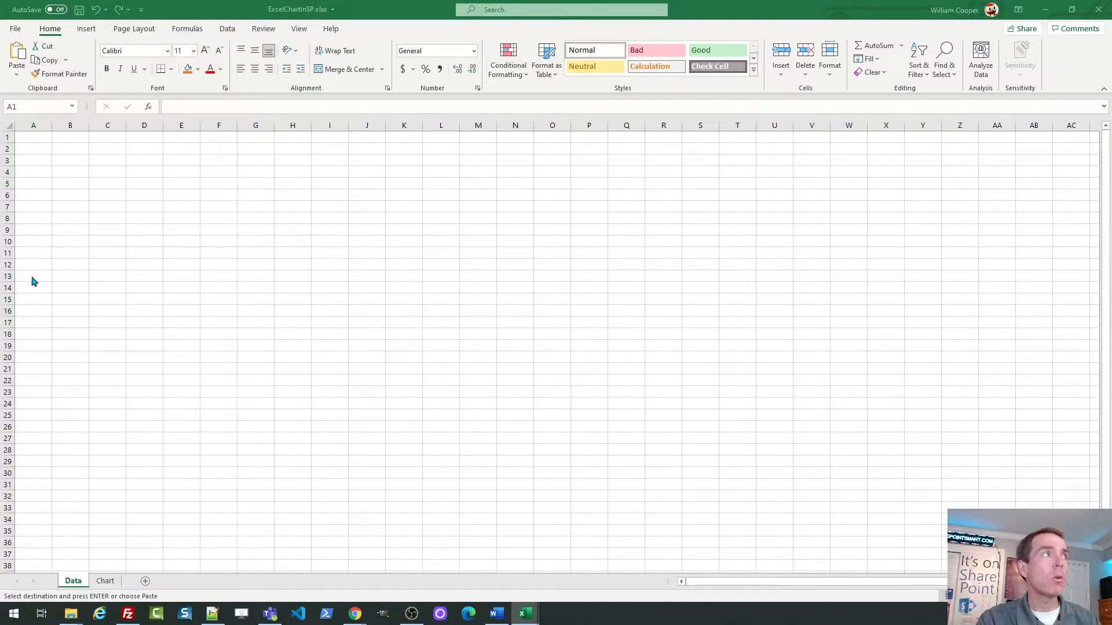
{"action": "mouse_move", "coordinate": [36, 146]}
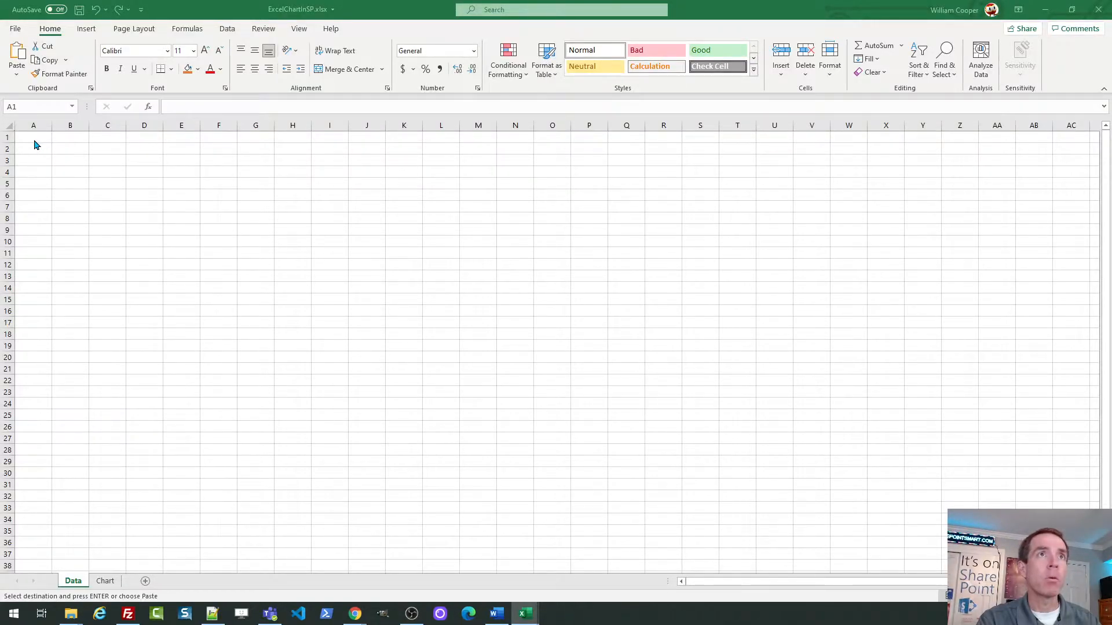
{"action": "left_click", "coordinate": [34, 137]}
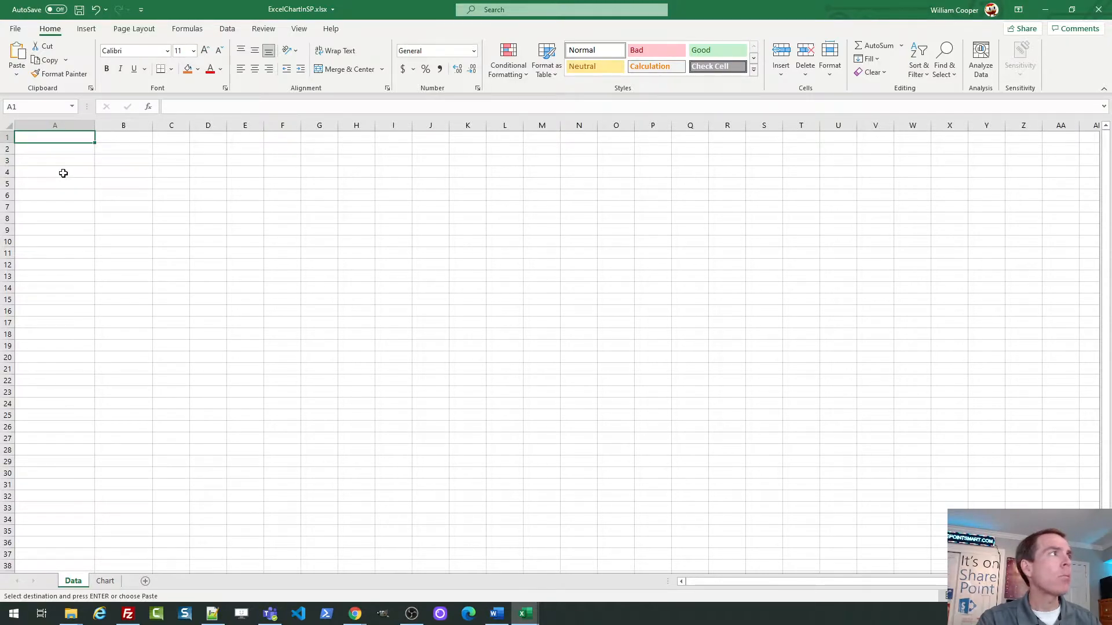
Step: Enter headers SPID, Title, New, In Progress, On Hold, Complete across A1:F1
{"action": "type", "text": "SP"}
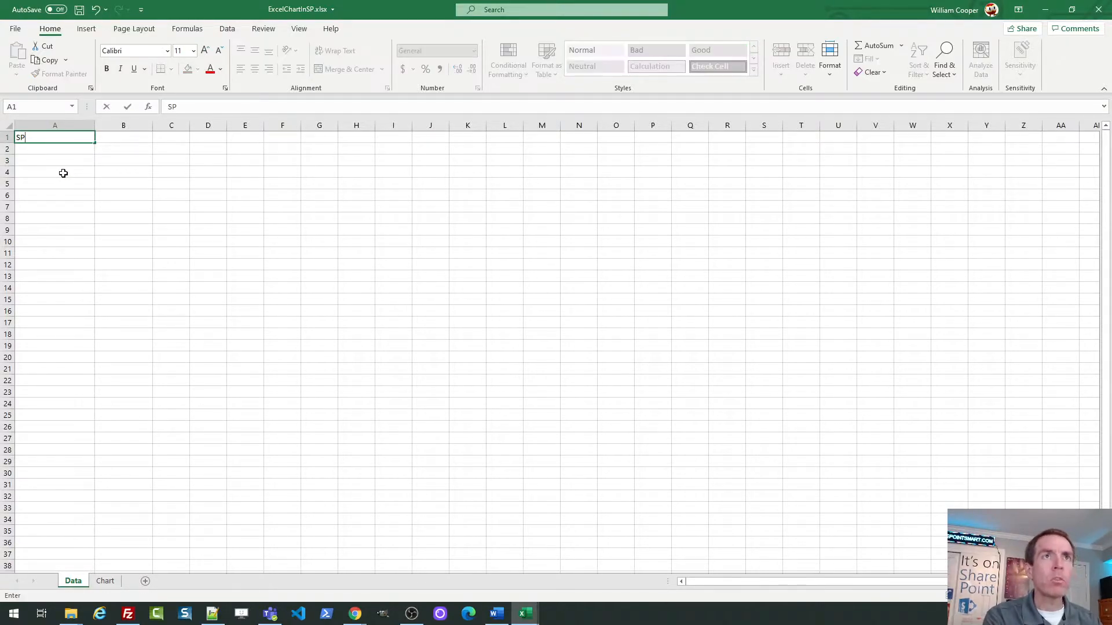
{"action": "type", "text": "T"}
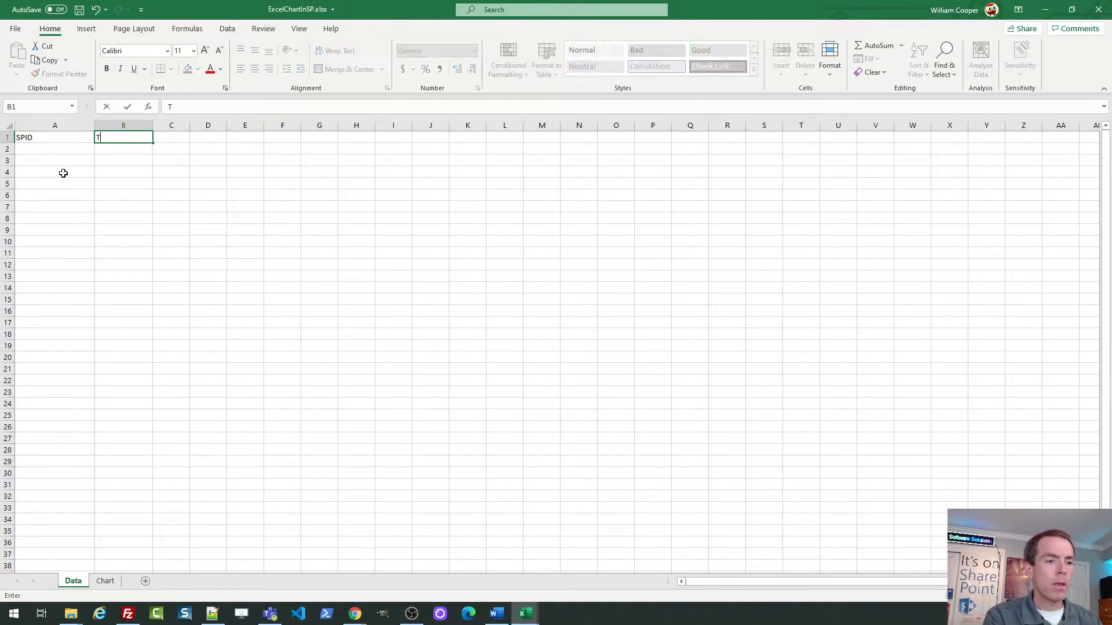
{"action": "type", "text": "itle"}
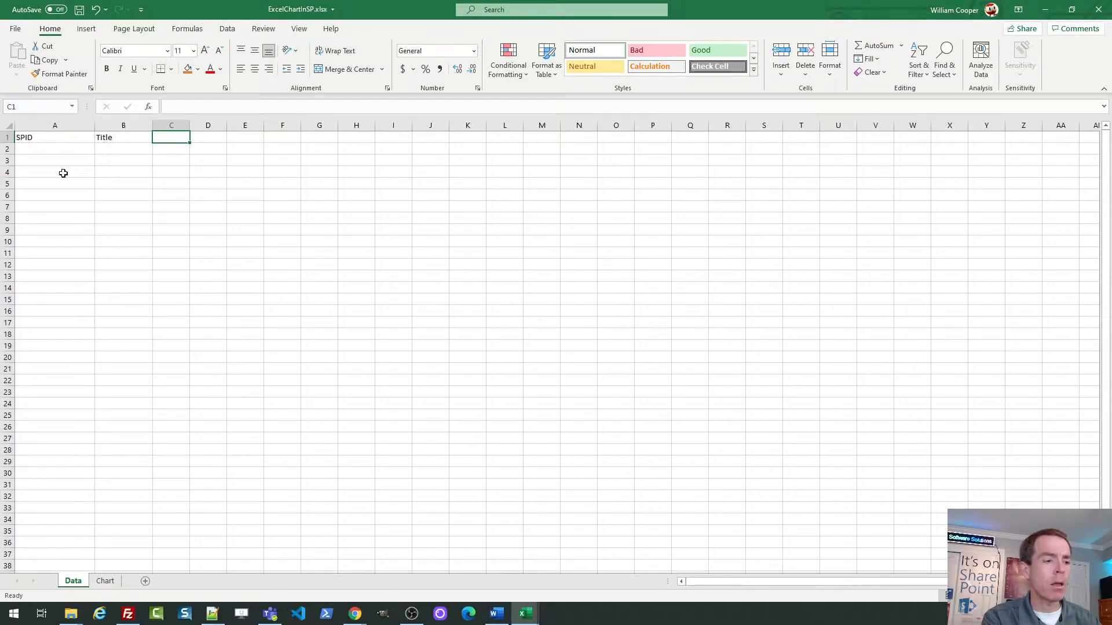
{"action": "type", "text": "New"}
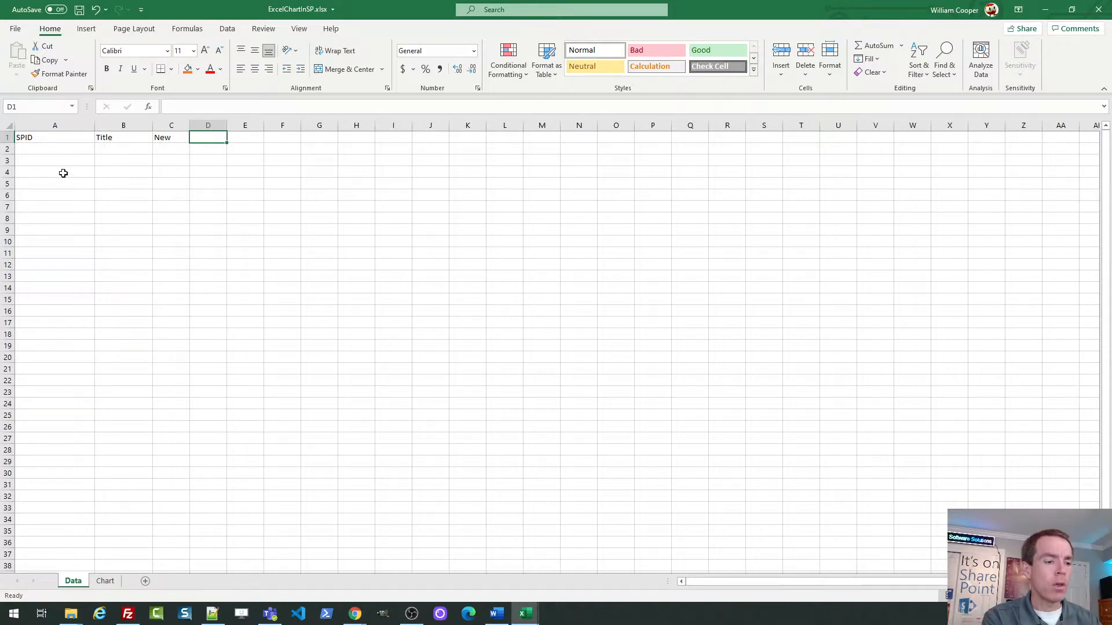
{"action": "type", "text": "In Progress"}
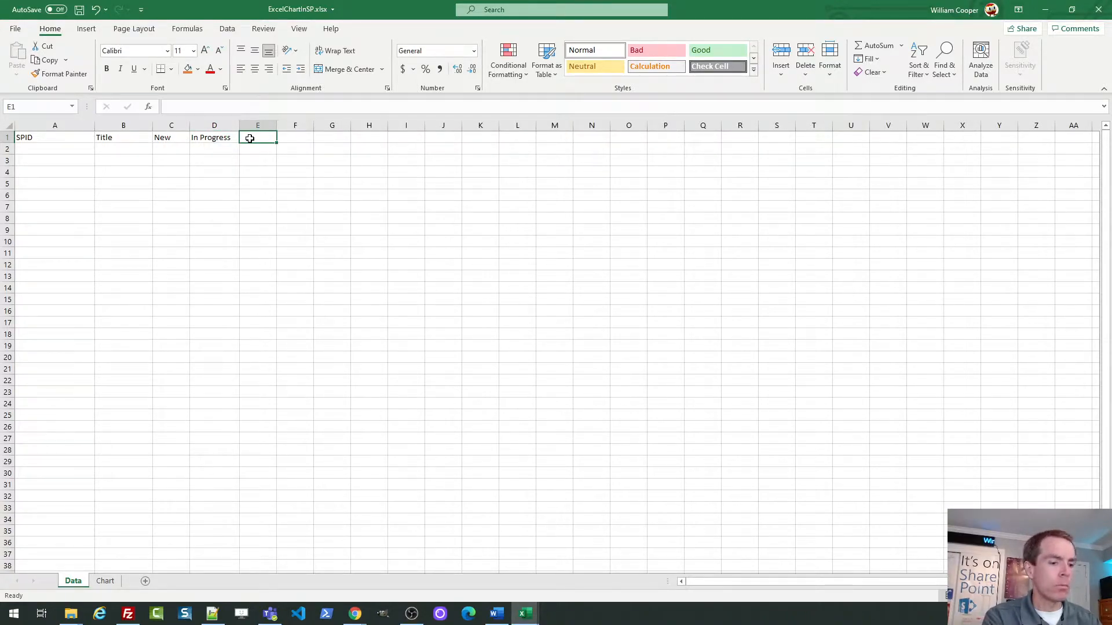
{"action": "type", "text": "On Hol"}
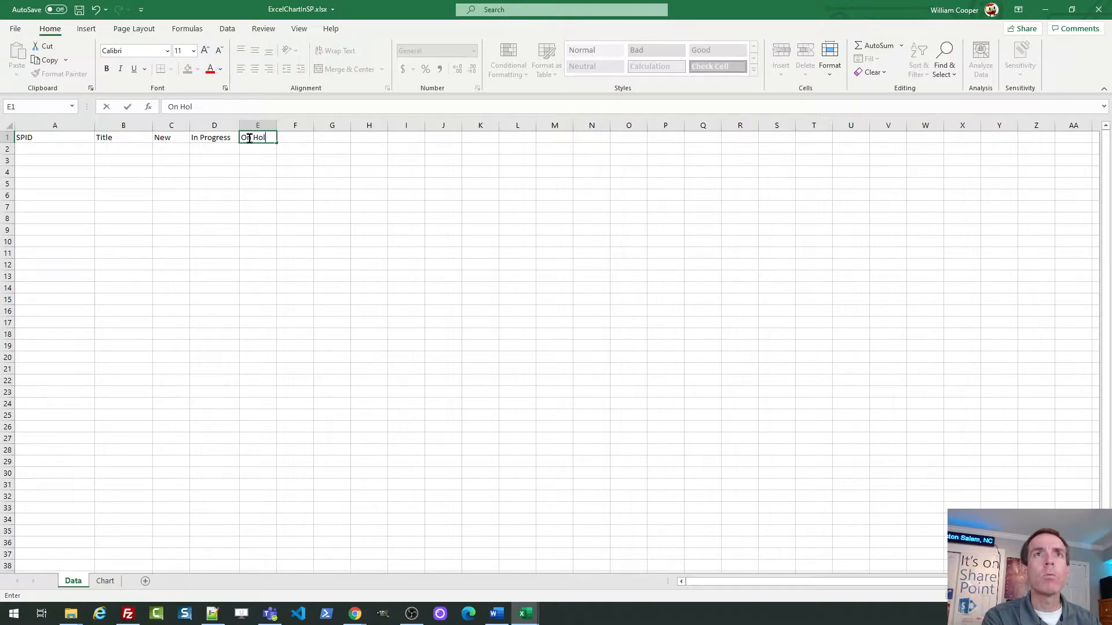
{"action": "key", "text": "Enter"}
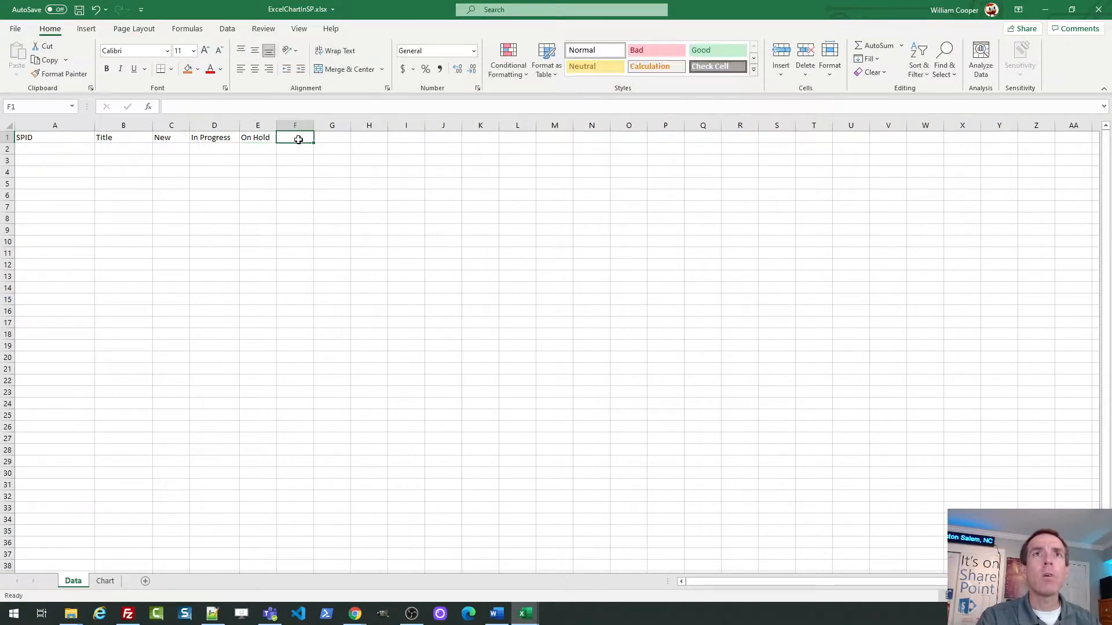
{"action": "type", "text": "Complete"}
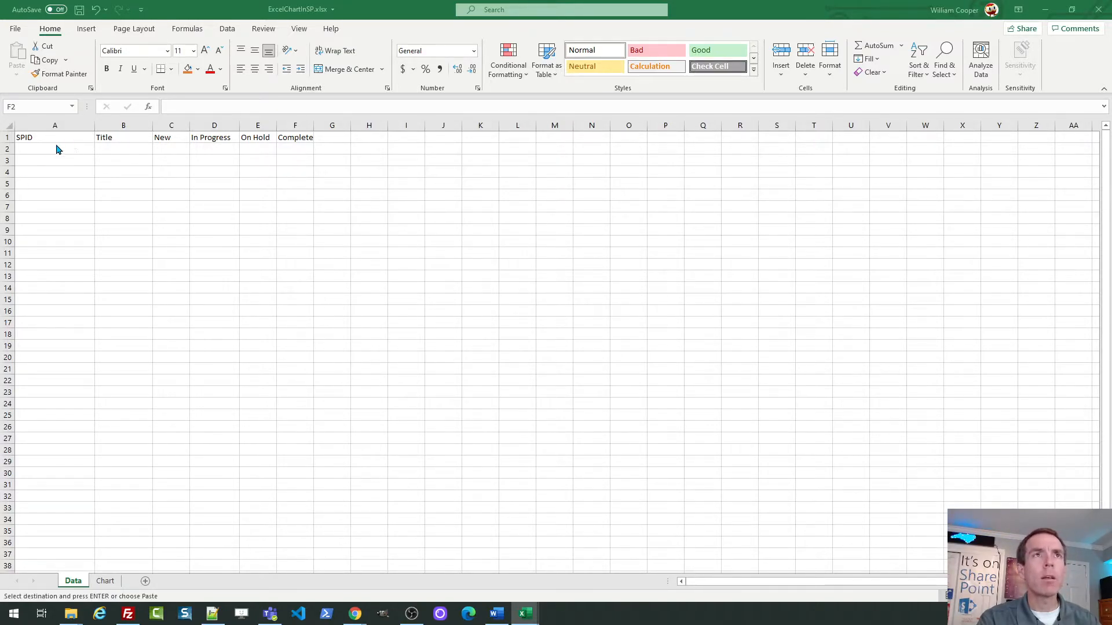
Step: Paste twelve weekly ticket-count rows under the headers and select A1:F13
{"action": "key", "text": "ctrl+v"}
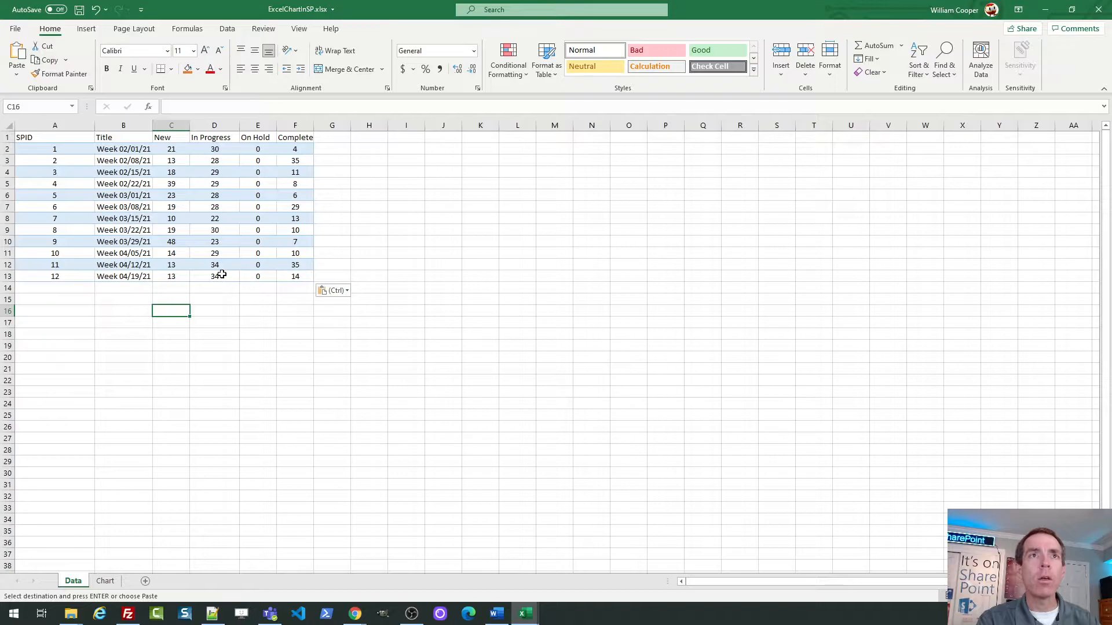
{"action": "left_click", "coordinate": [214, 276]}
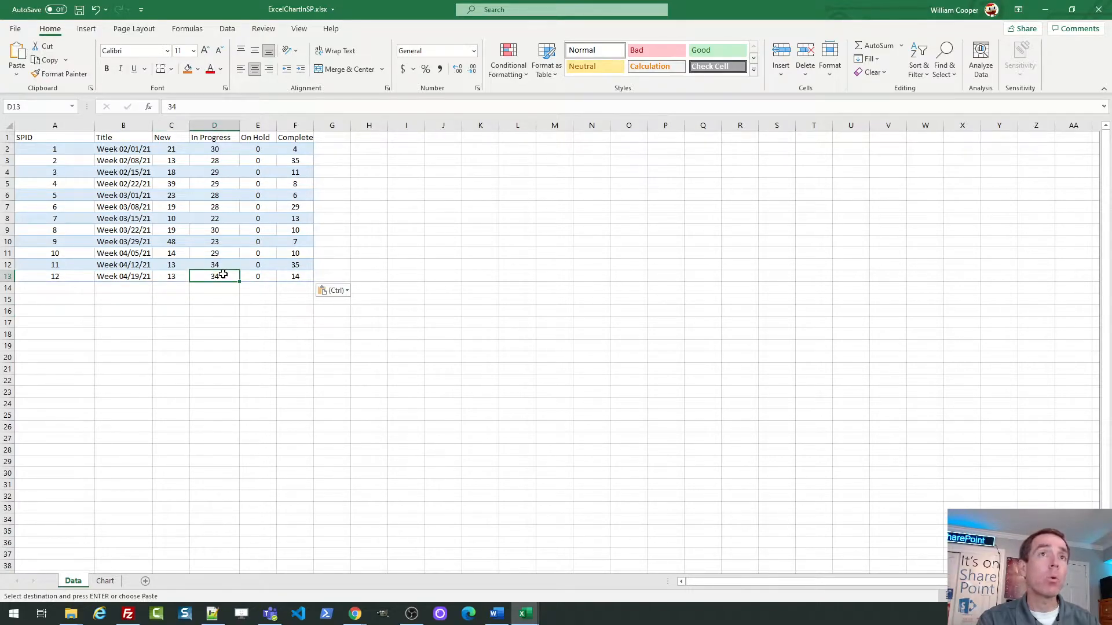
{"action": "left_click", "coordinate": [294, 276]}
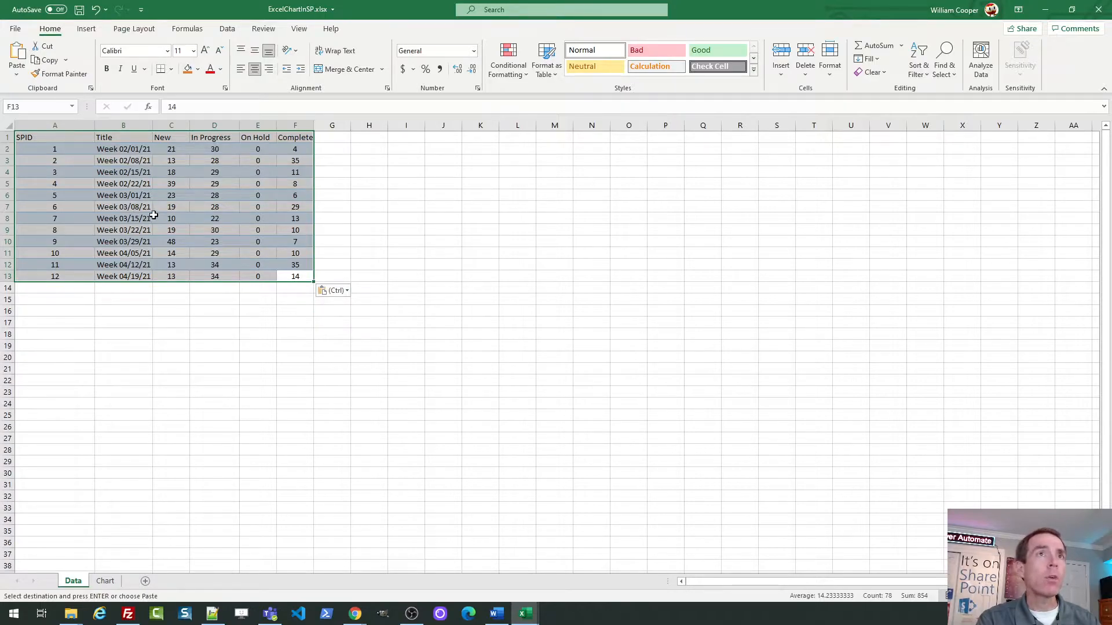
{"action": "mouse_move", "coordinate": [555, 93]}
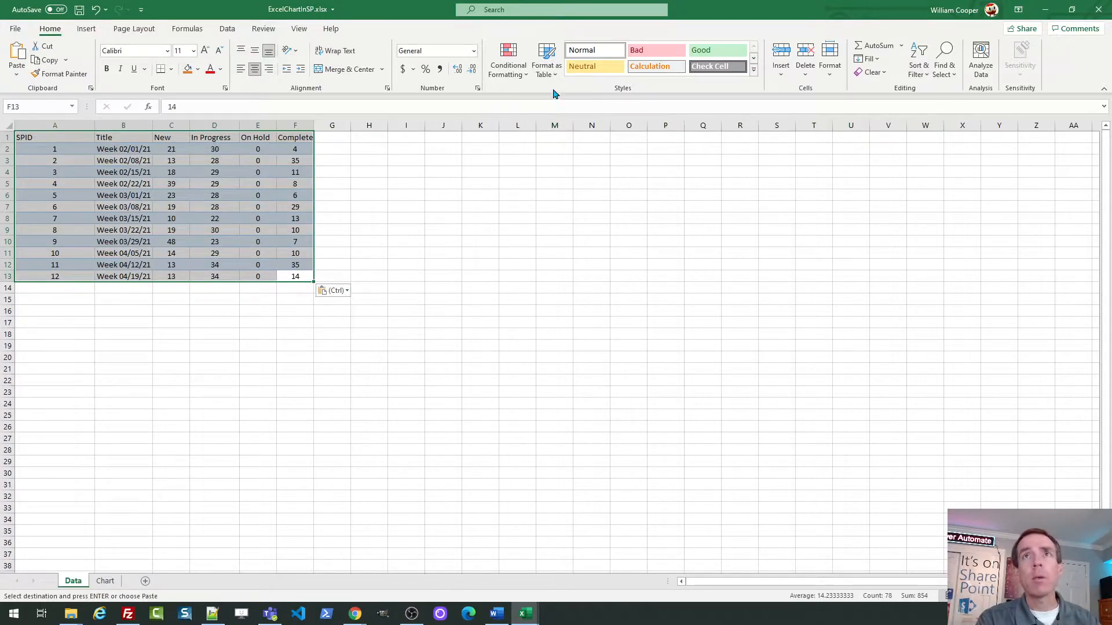
Step: Format the ticket data as an orange light table with headers, creating Table2
{"action": "left_click", "coordinate": [545, 61]}
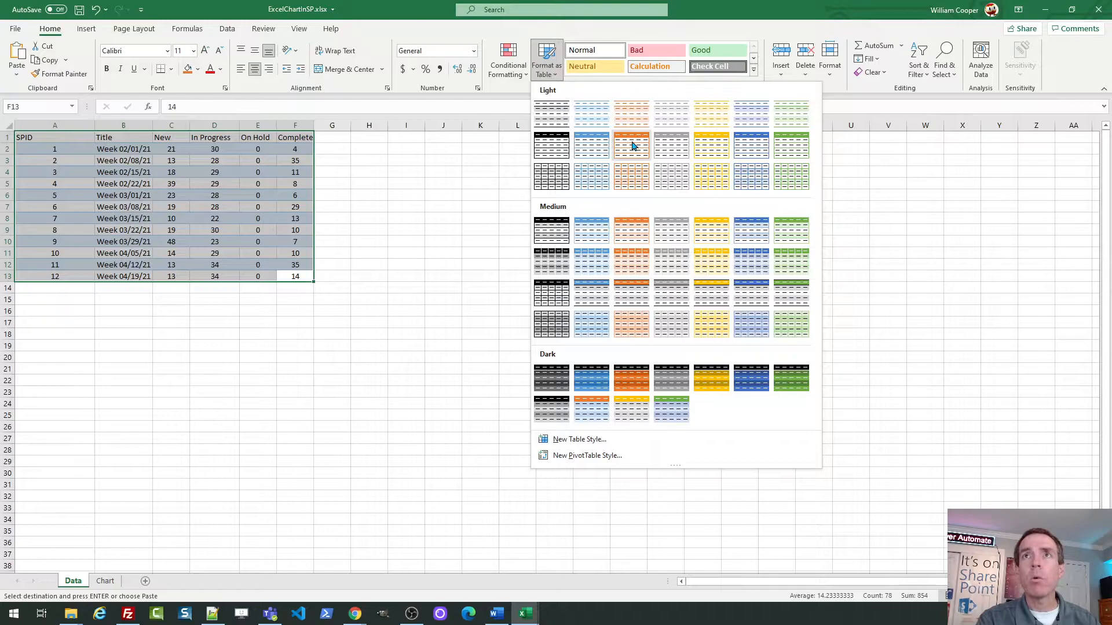
{"action": "mouse_move", "coordinate": [630, 146]}
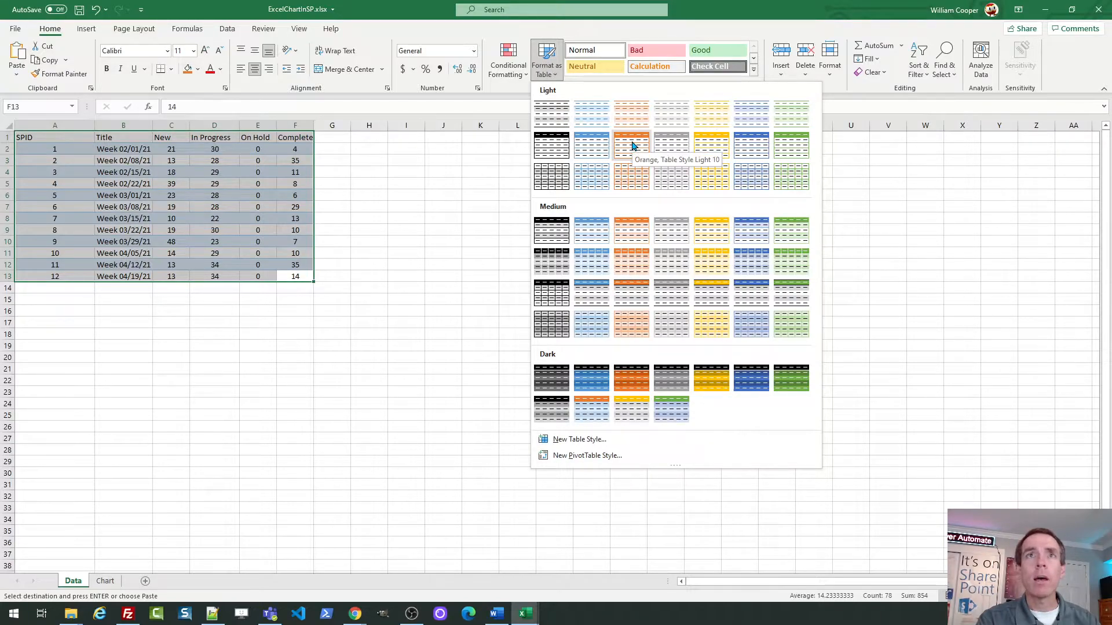
{"action": "left_click", "coordinate": [630, 146]}
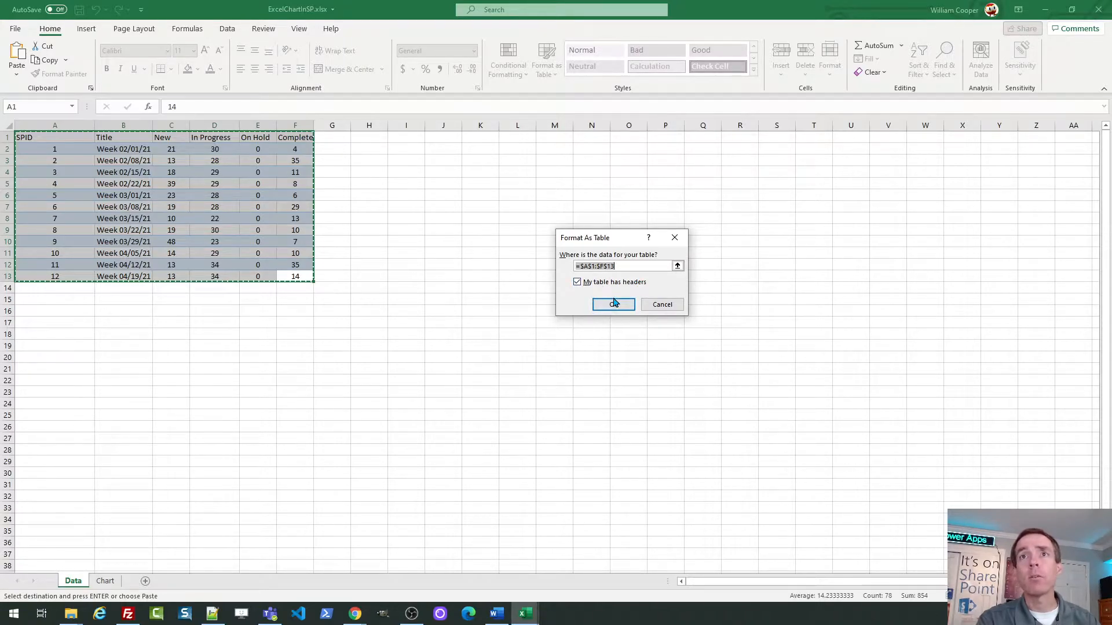
{"action": "left_click", "coordinate": [614, 305]}
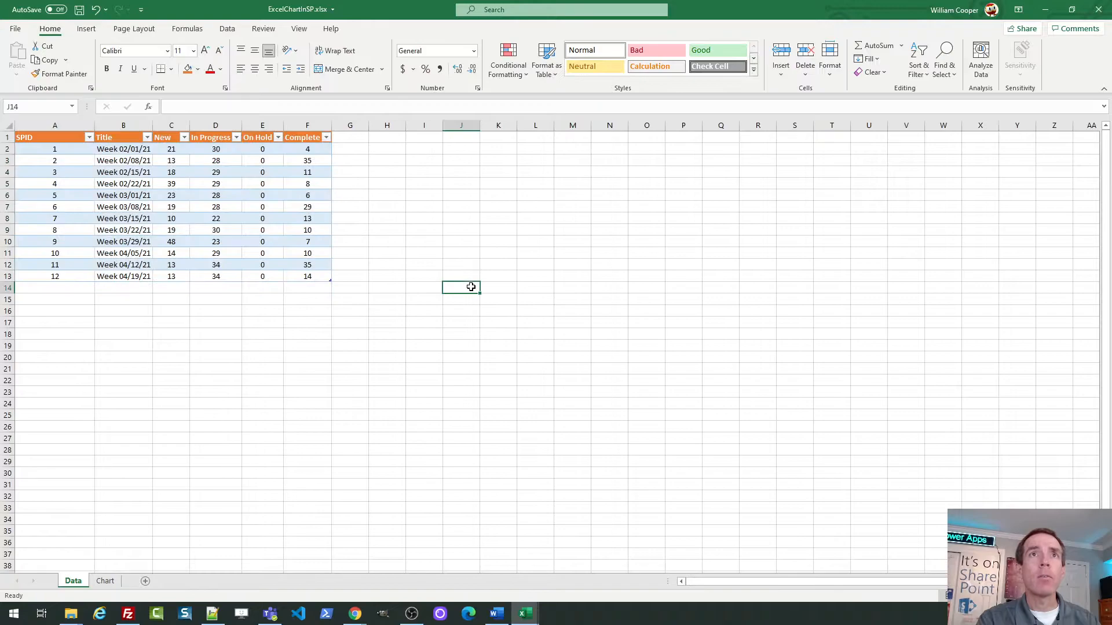
{"action": "left_click", "coordinate": [307, 264]}
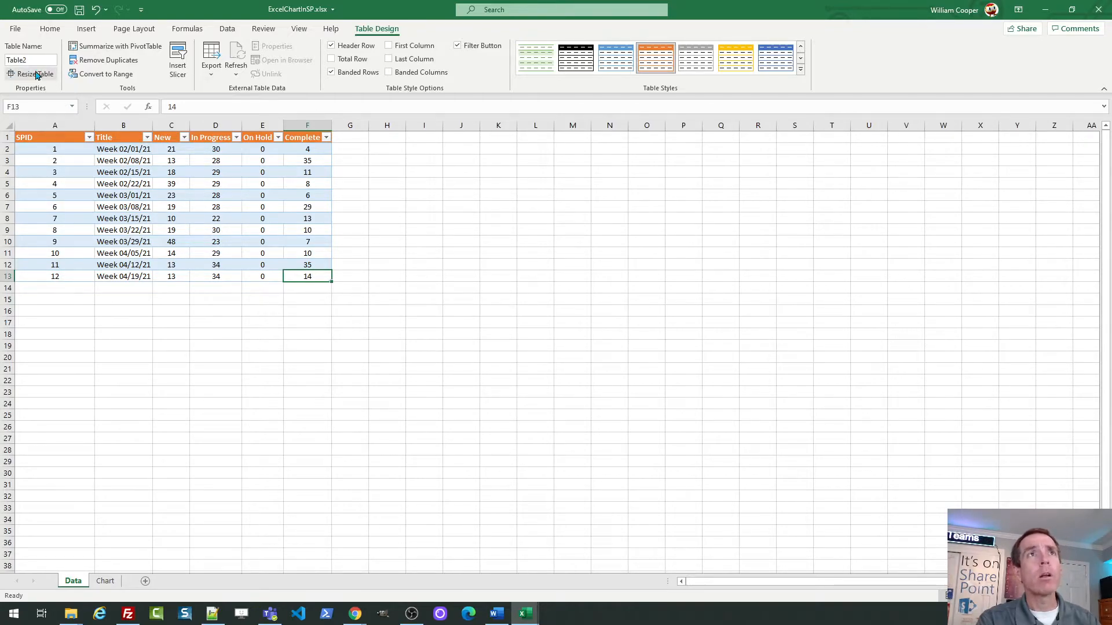
{"action": "mouse_move", "coordinate": [30, 59]}
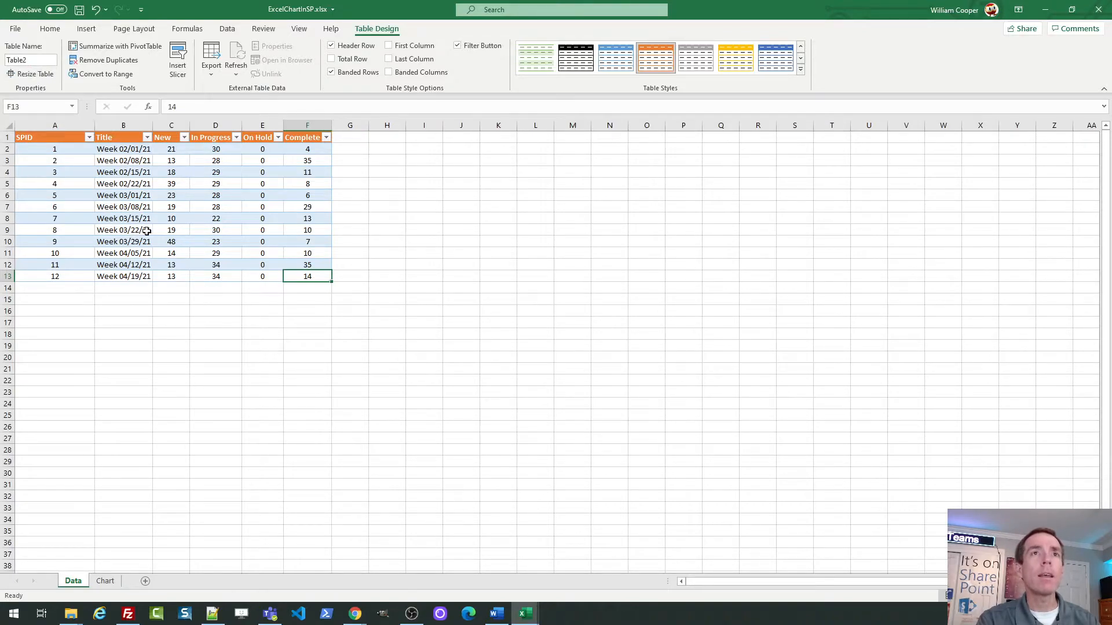
{"action": "mouse_move", "coordinate": [147, 231]}
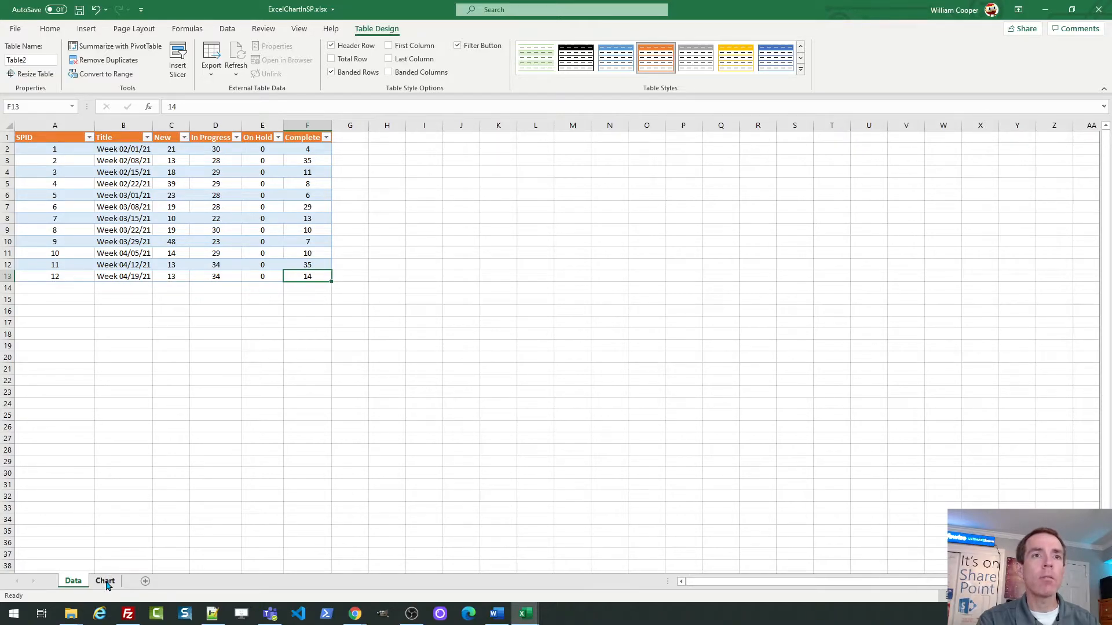
Step: Insert an empty 2-D line chart on the Chart sheet spanning columns A–Q, rows 2–35
{"action": "left_click", "coordinate": [104, 580]}
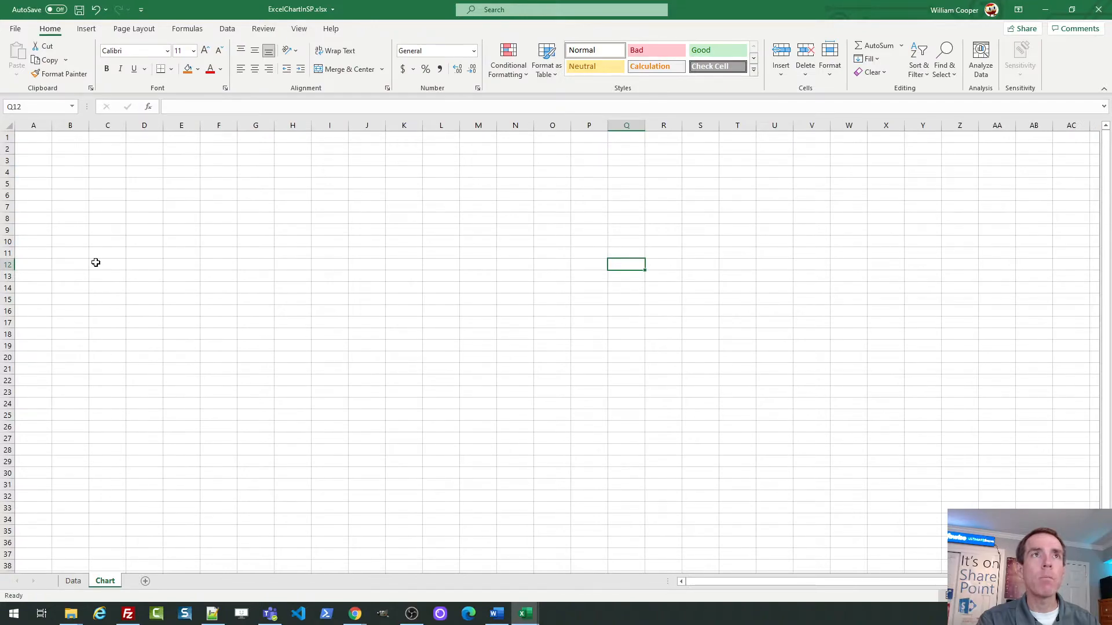
{"action": "left_click", "coordinate": [33, 137]}
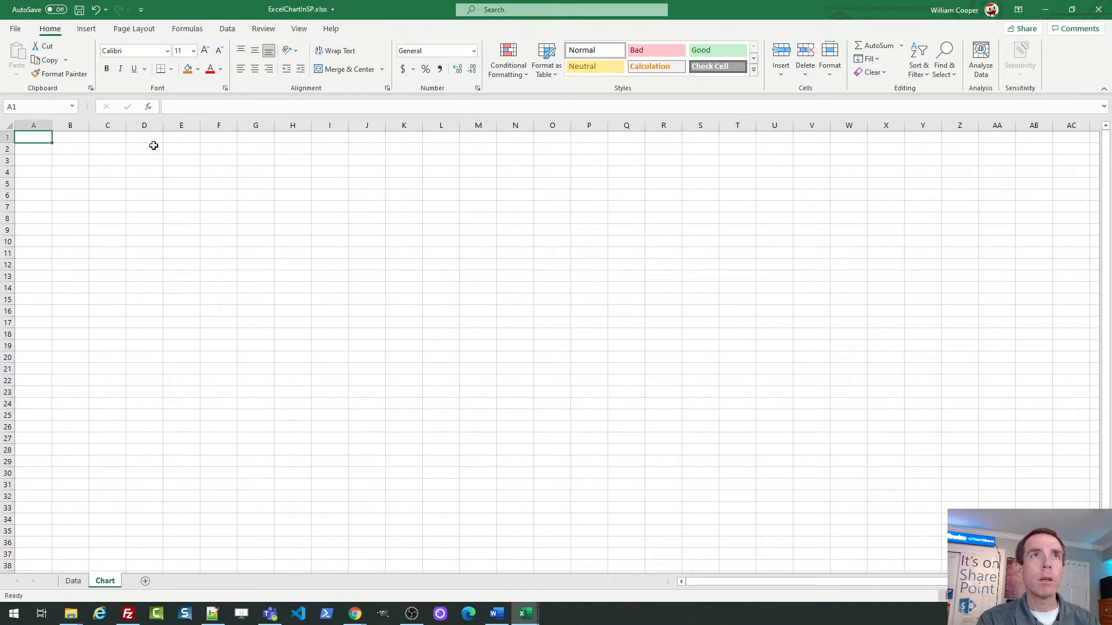
{"action": "left_click", "coordinate": [86, 28]}
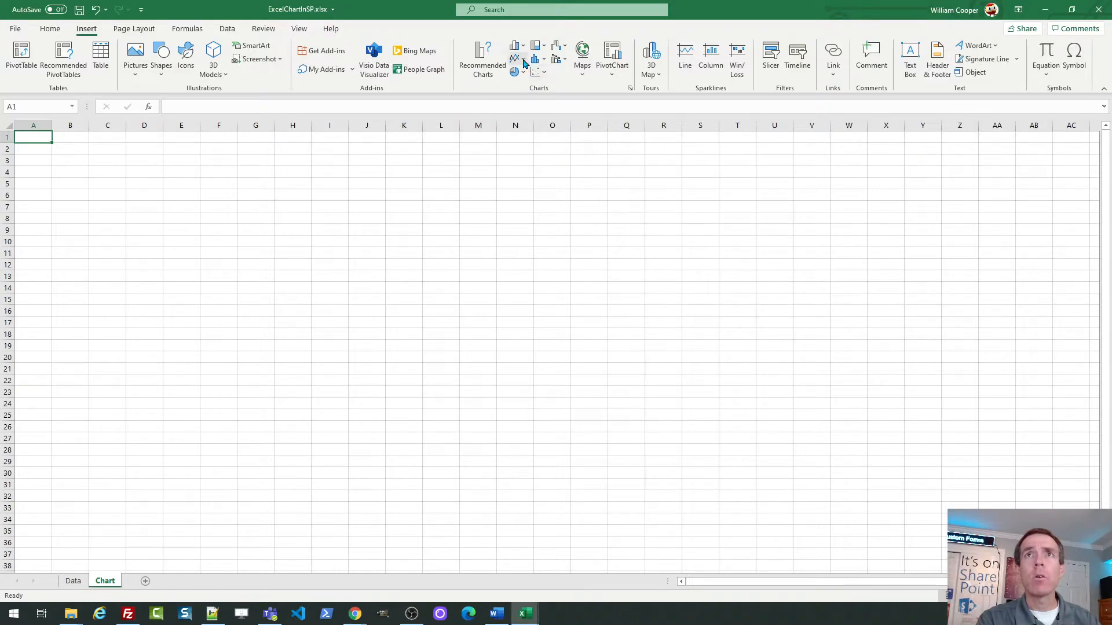
{"action": "left_click", "coordinate": [514, 55]}
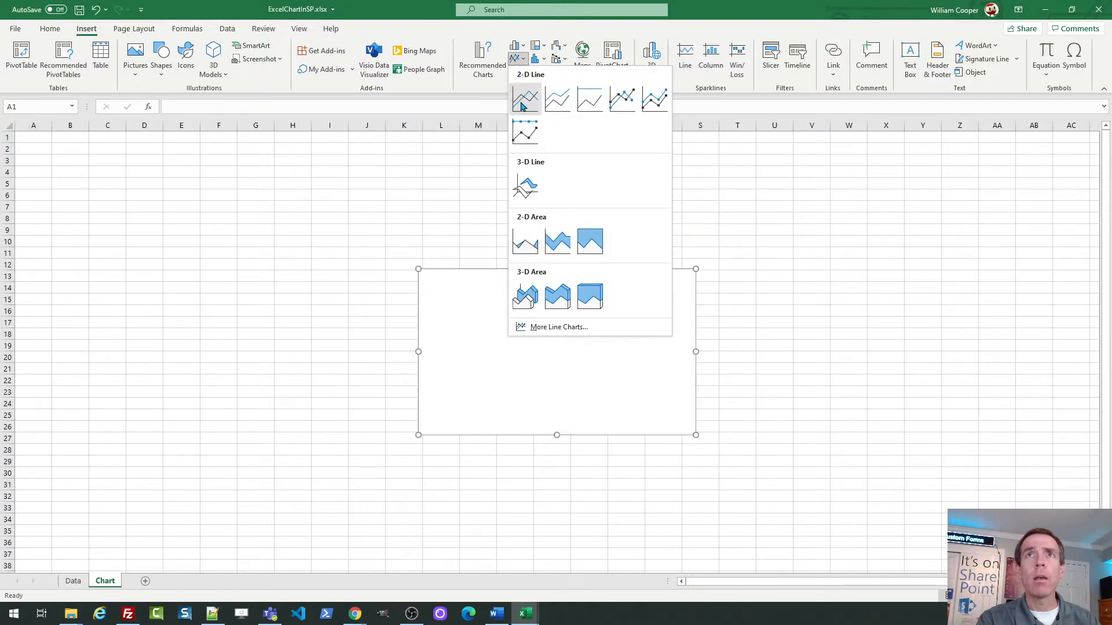
{"action": "left_click", "coordinate": [525, 99]}
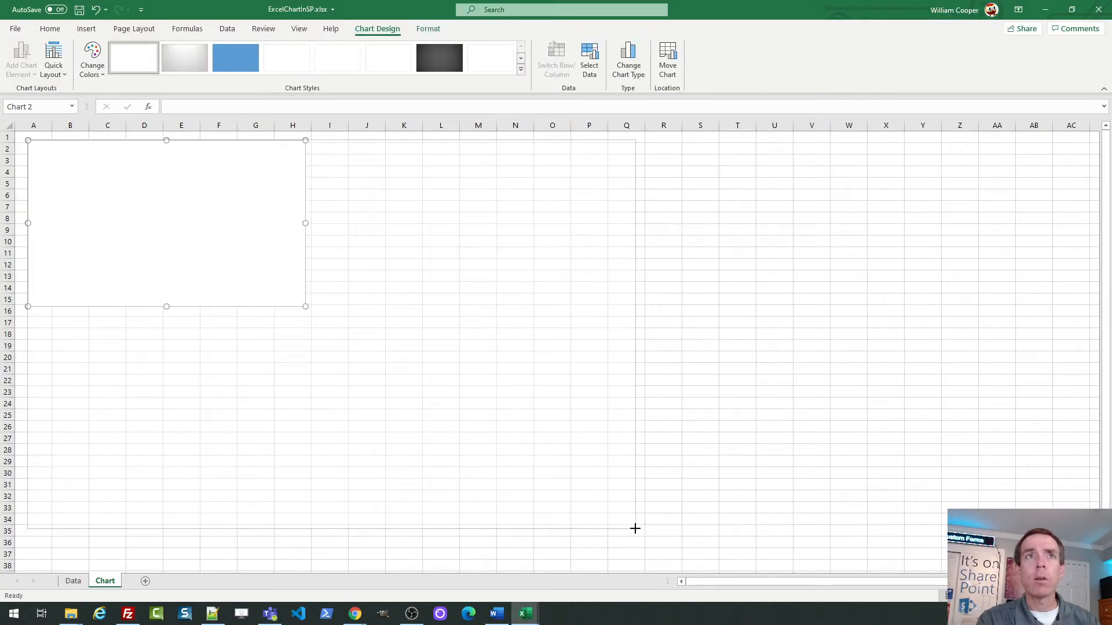
{"action": "left_click_drag", "start_coordinate": [305, 306], "coordinate": [635, 528]}
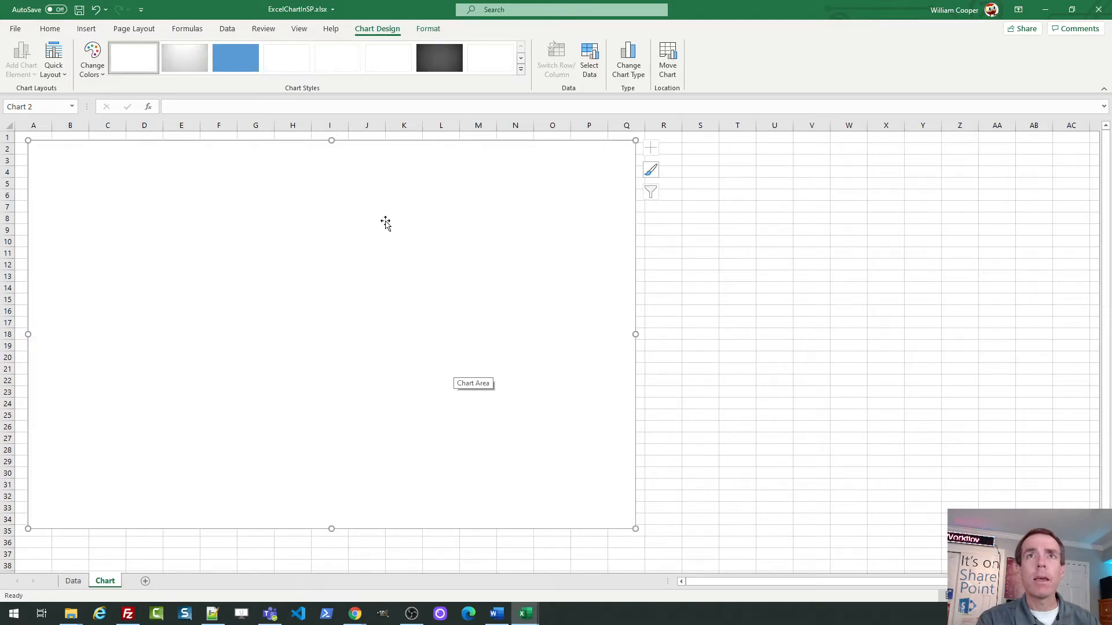
{"action": "right_click", "coordinate": [384, 222]}
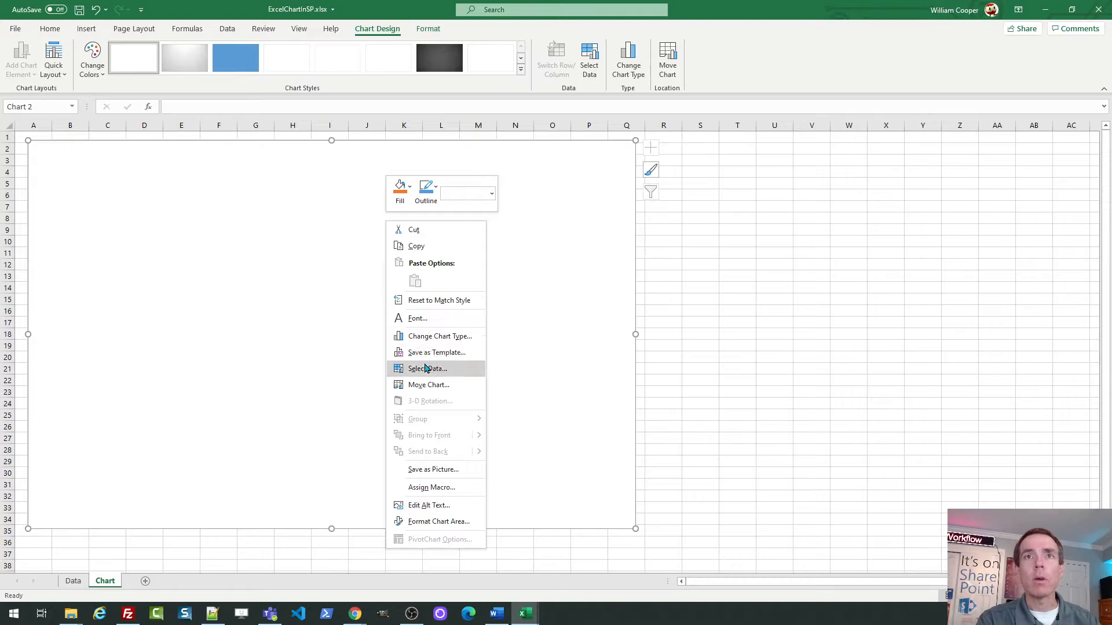
Step: Set the chart's data source to the whole ticket table on the Data sheet
{"action": "left_click", "coordinate": [428, 368]}
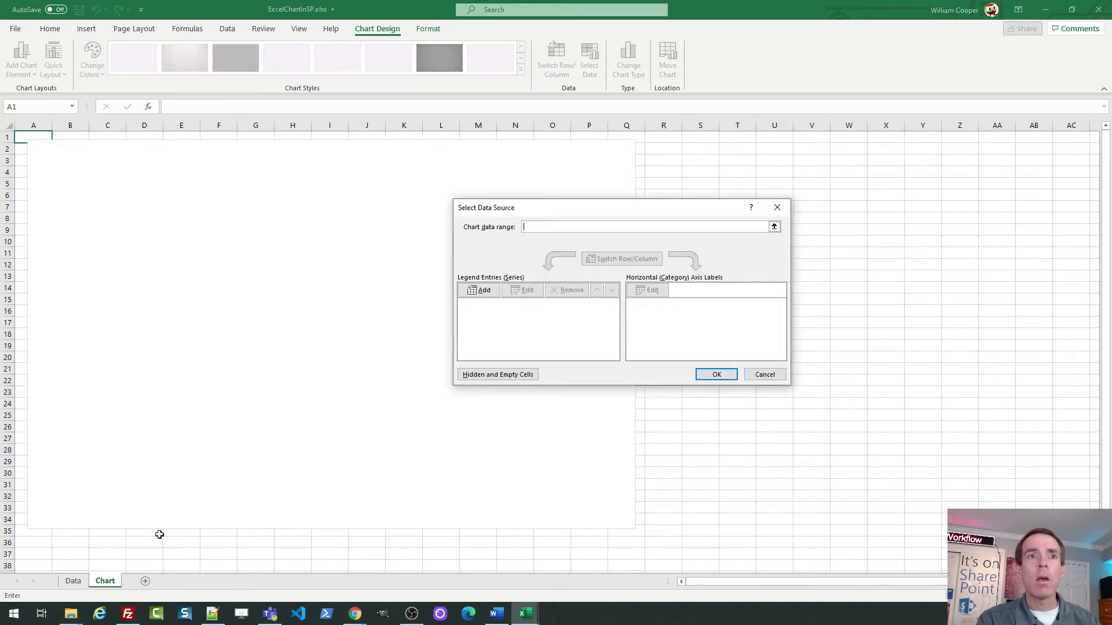
{"action": "left_click", "coordinate": [72, 580]}
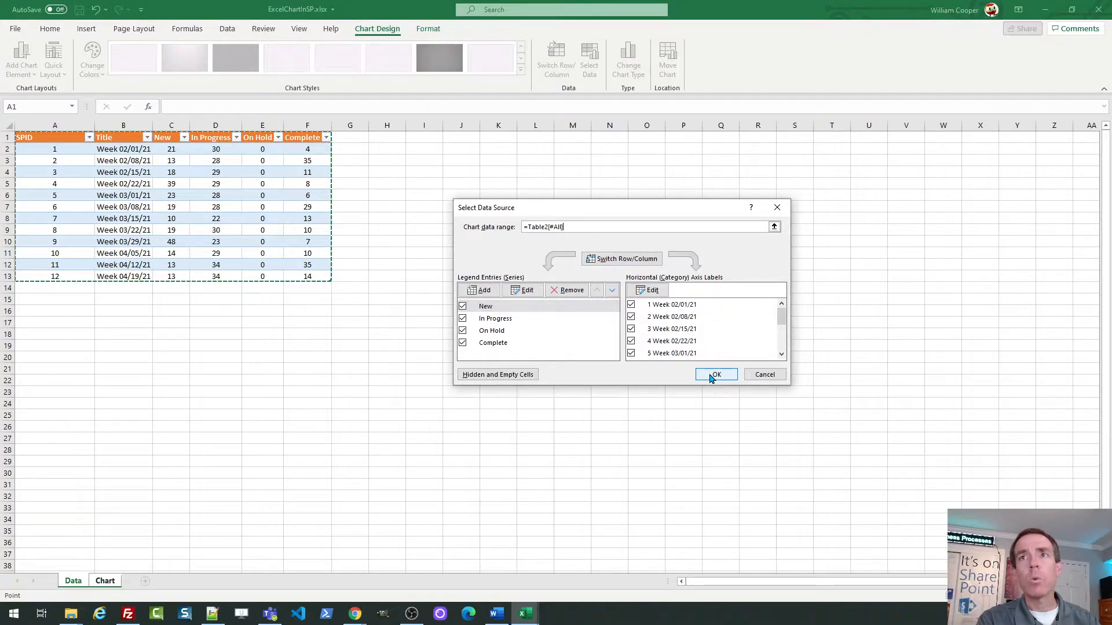
{"action": "left_click", "coordinate": [716, 374]}
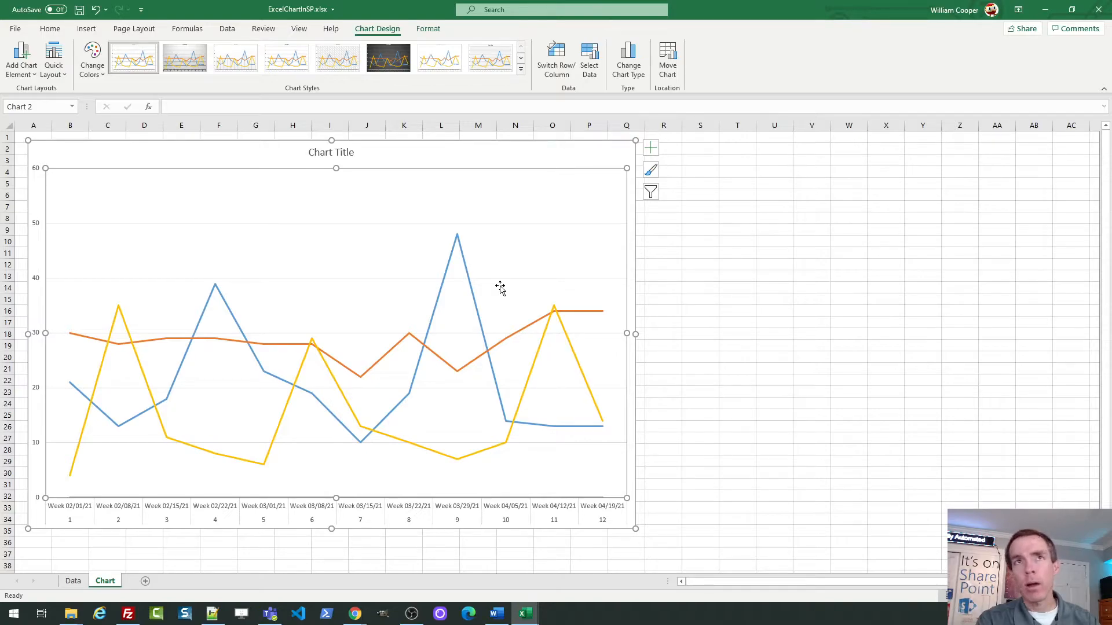
Step: Apply the dark chart style and add a legend on the chart's right side
{"action": "left_click", "coordinate": [388, 58]}
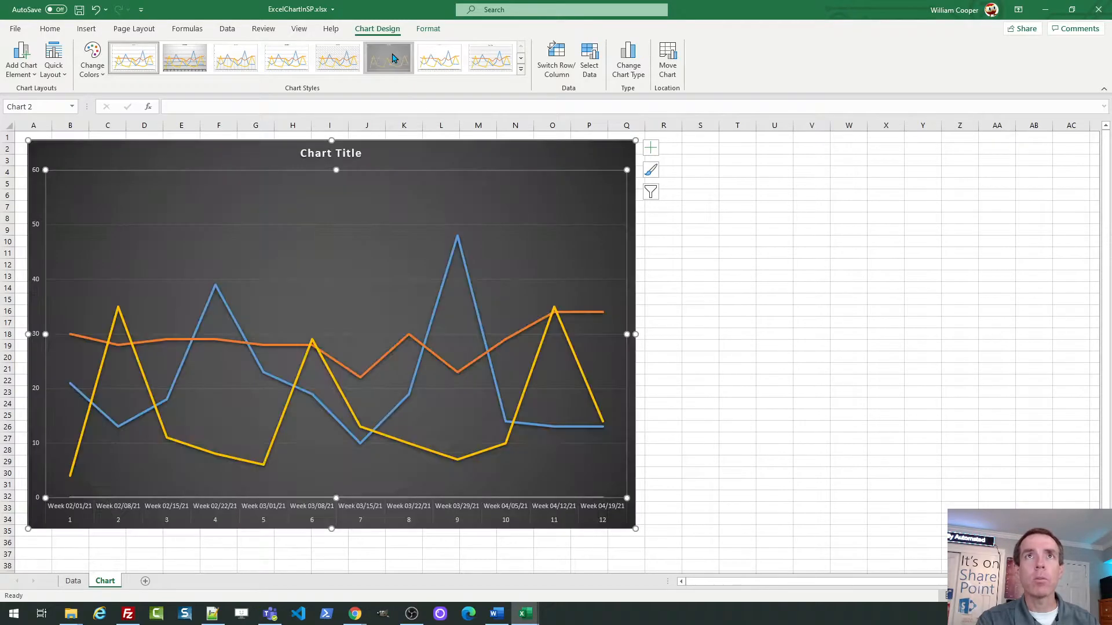
{"action": "left_click", "coordinate": [388, 58]}
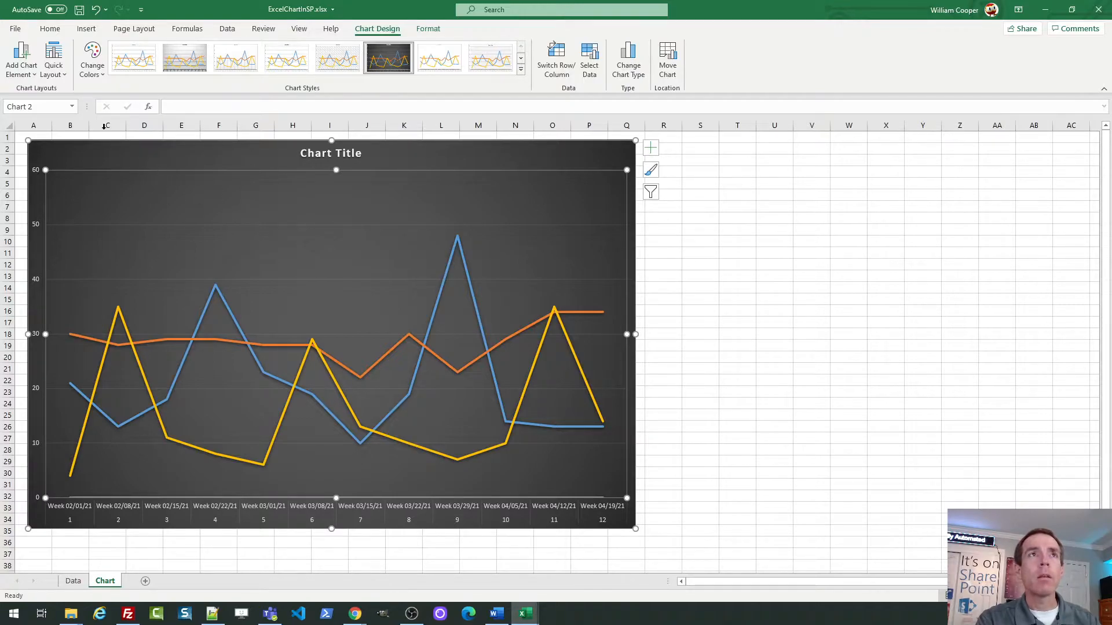
{"action": "left_click", "coordinate": [21, 58]}
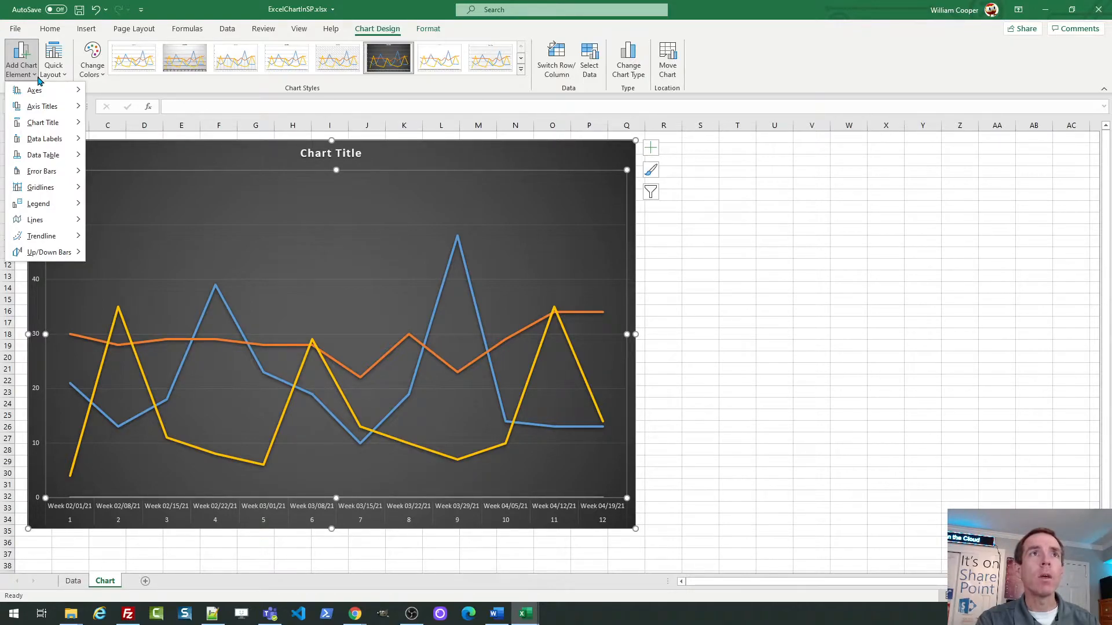
{"action": "mouse_move", "coordinate": [42, 172]}
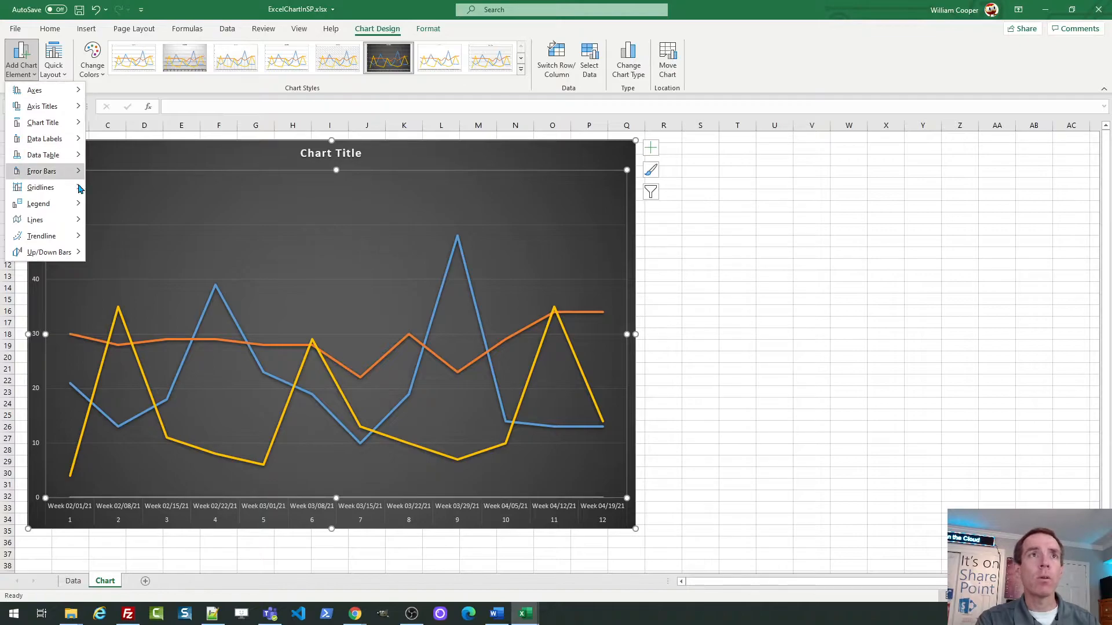
{"action": "left_click", "coordinate": [38, 204]}
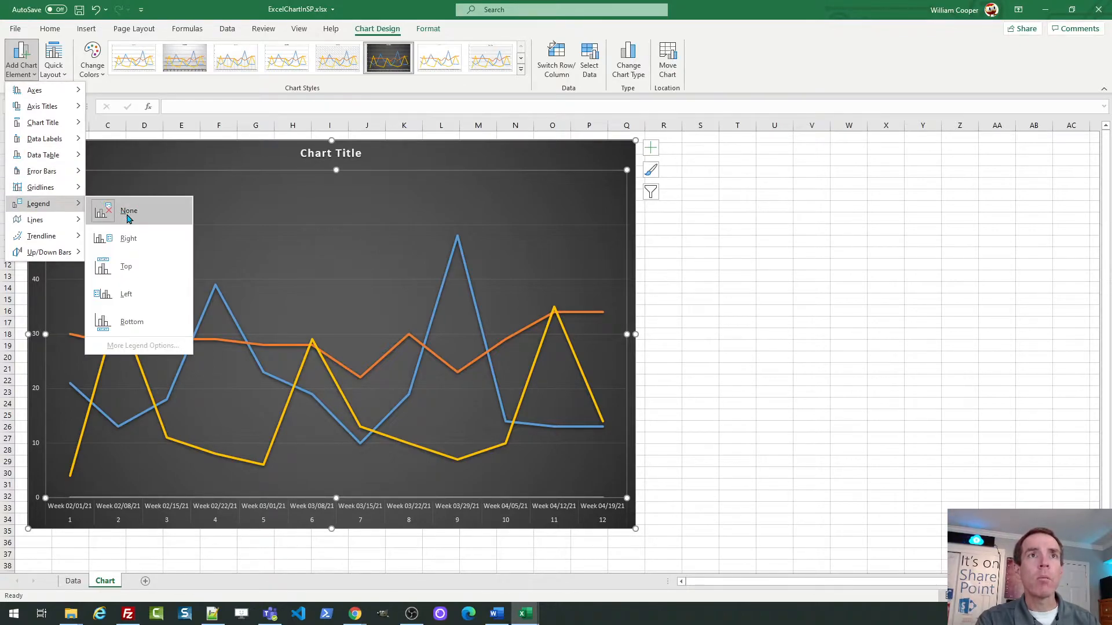
{"action": "left_click", "coordinate": [129, 238]}
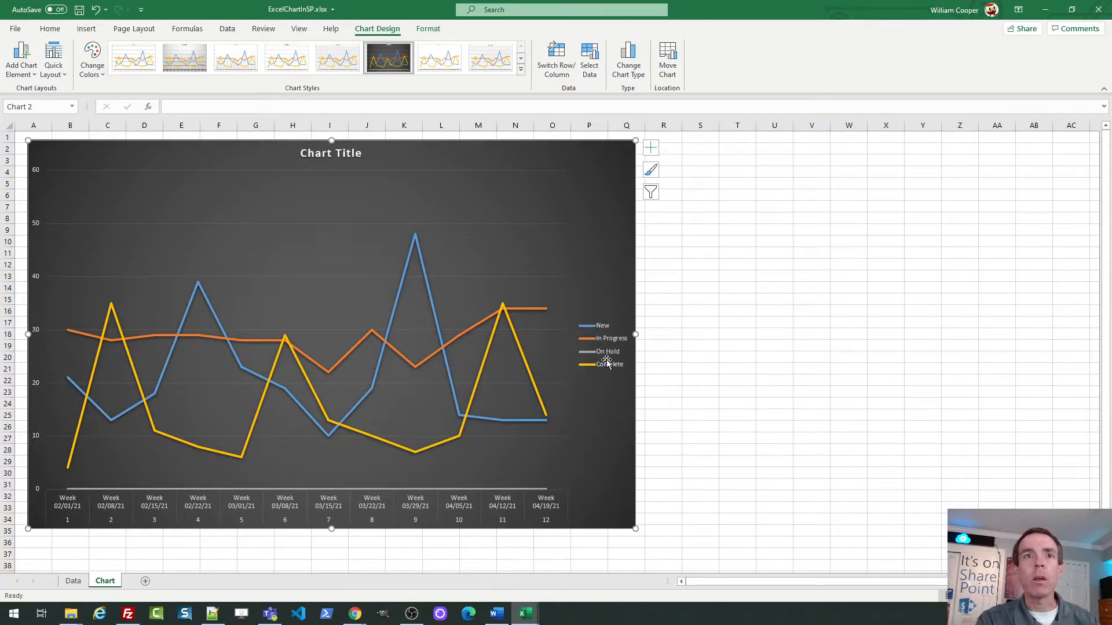
{"action": "mouse_move", "coordinate": [369, 361]}
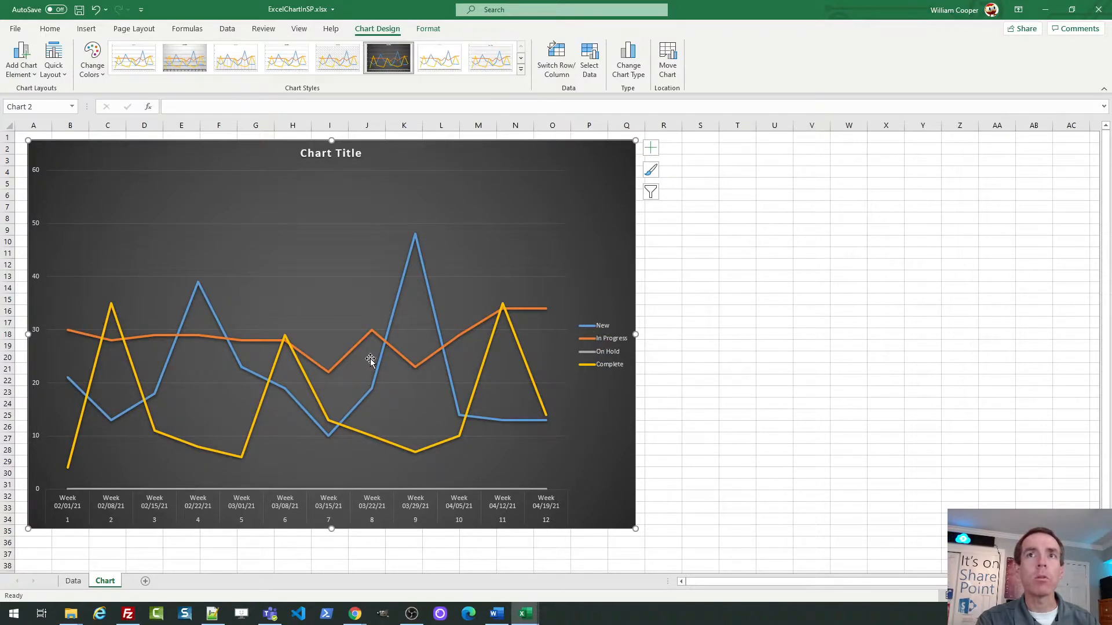
{"action": "mouse_move", "coordinate": [623, 358]}
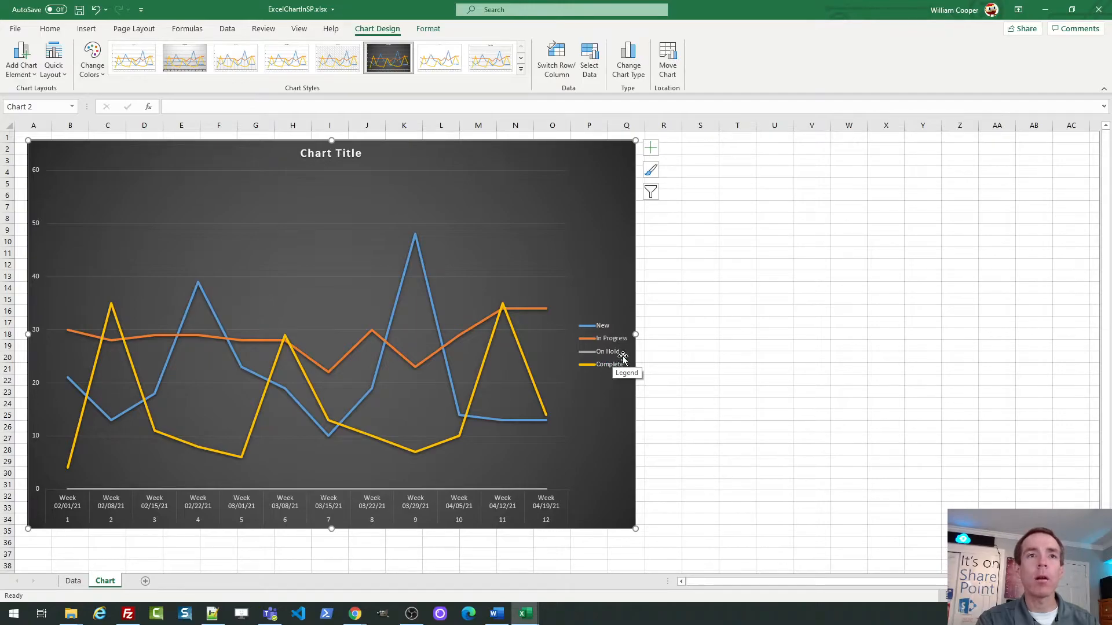
{"action": "mouse_move", "coordinate": [675, 271]}
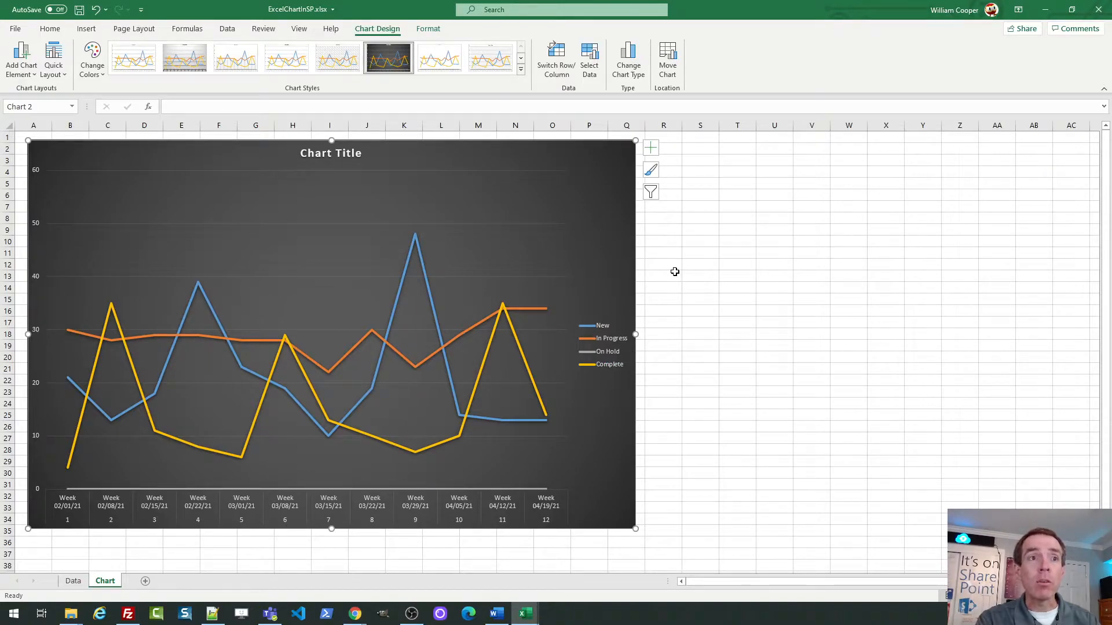
{"action": "mouse_move", "coordinate": [662, 226]}
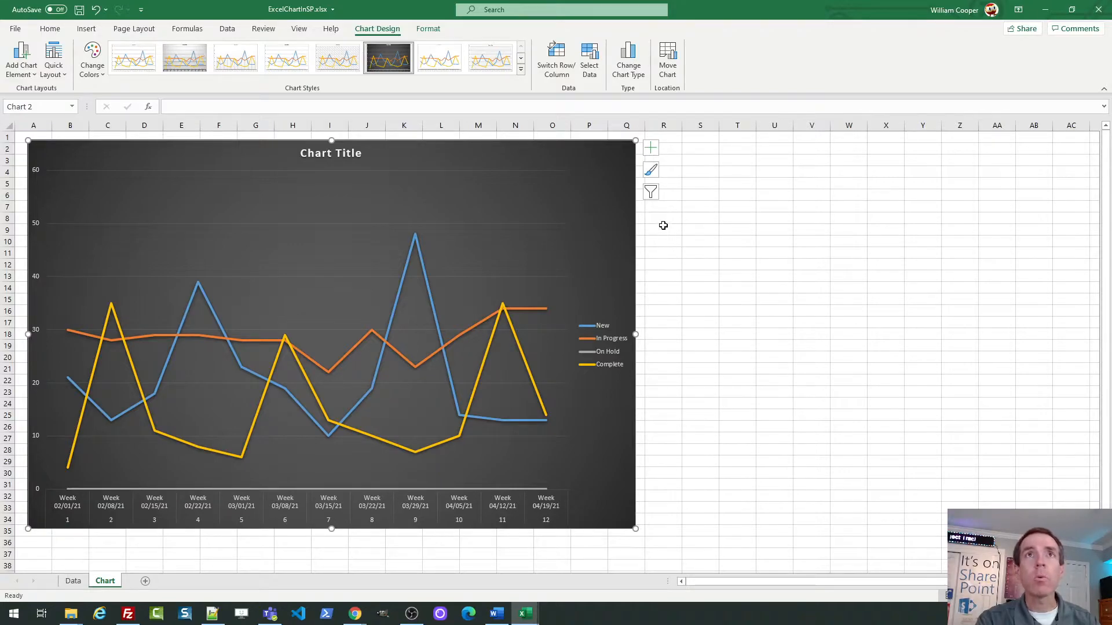
{"action": "mouse_move", "coordinate": [764, 163]}
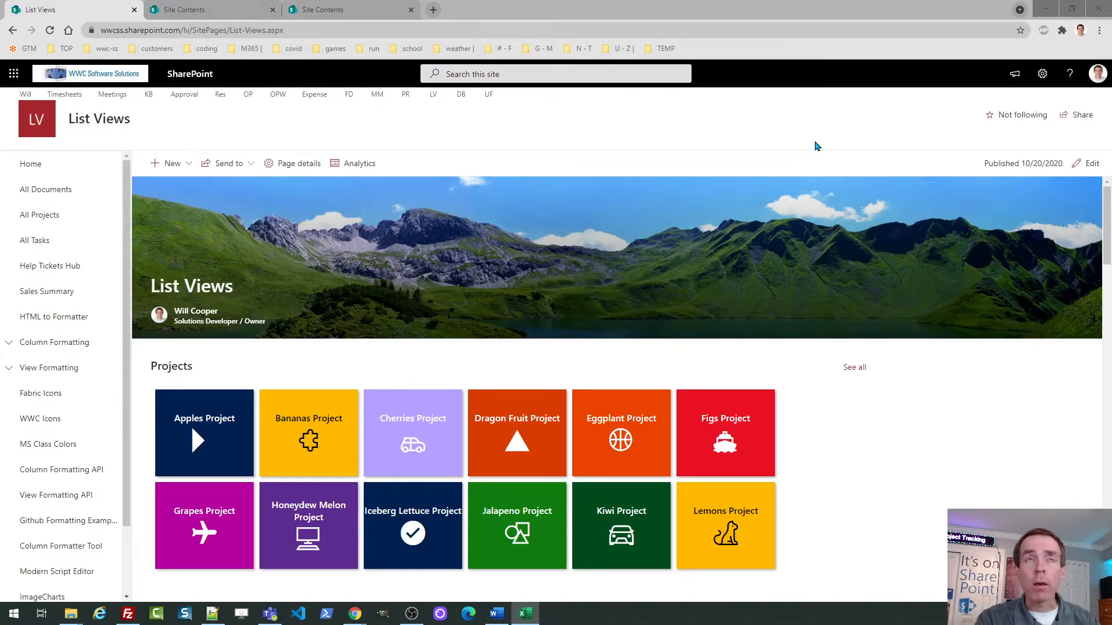
{"action": "mouse_move", "coordinate": [606, 183]}
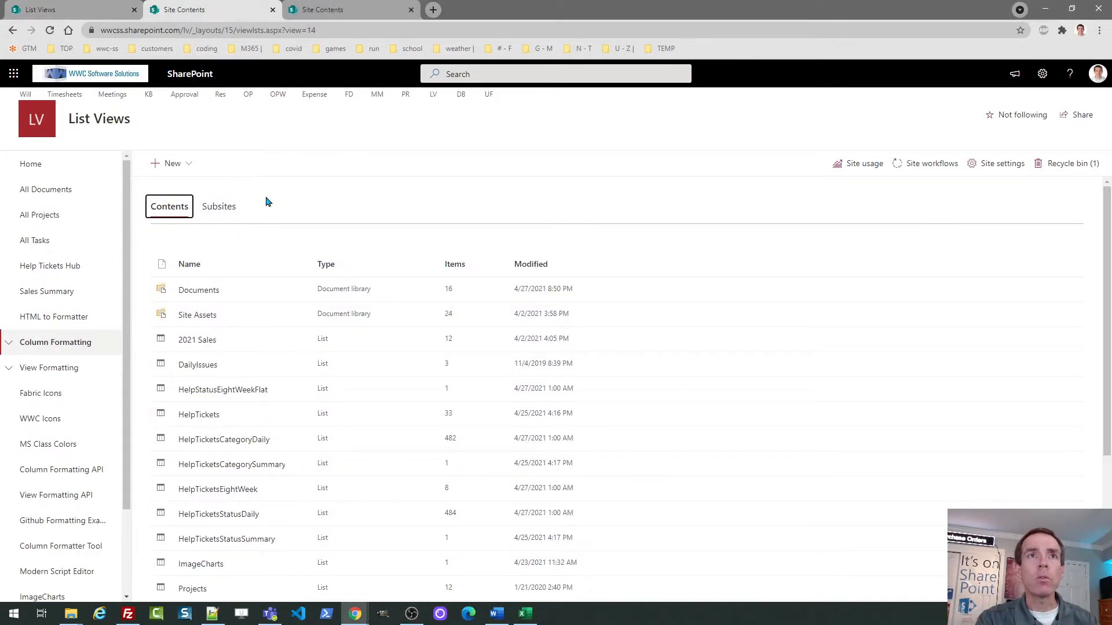
{"action": "mouse_move", "coordinate": [206, 290]}
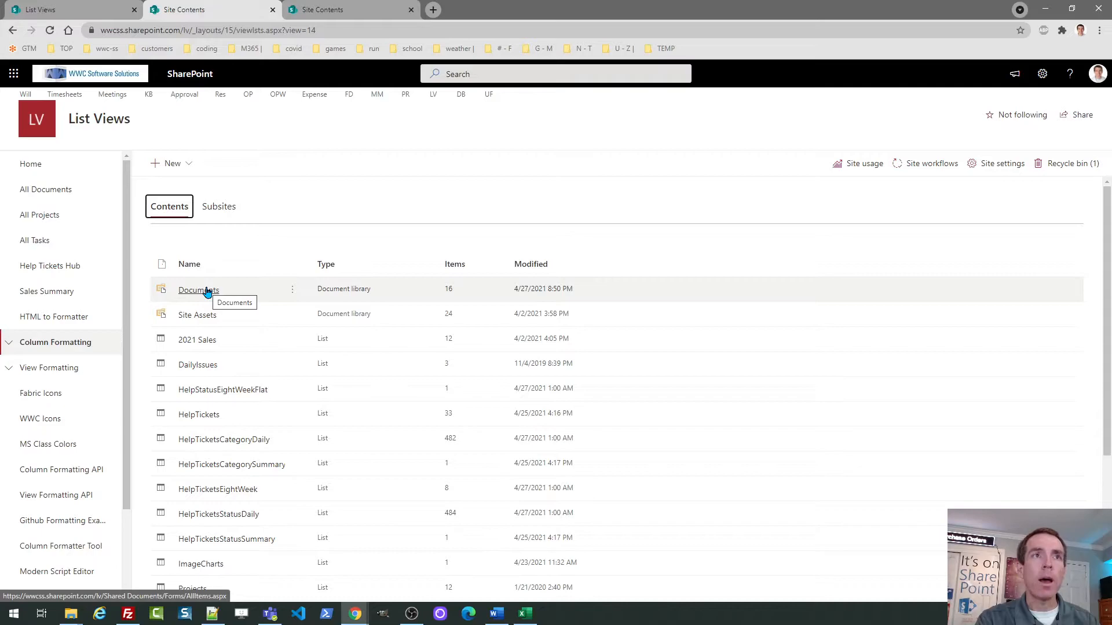
Step: Open the site's Documents library in a new tab from Site Contents
{"action": "left_click", "coordinate": [198, 290]}
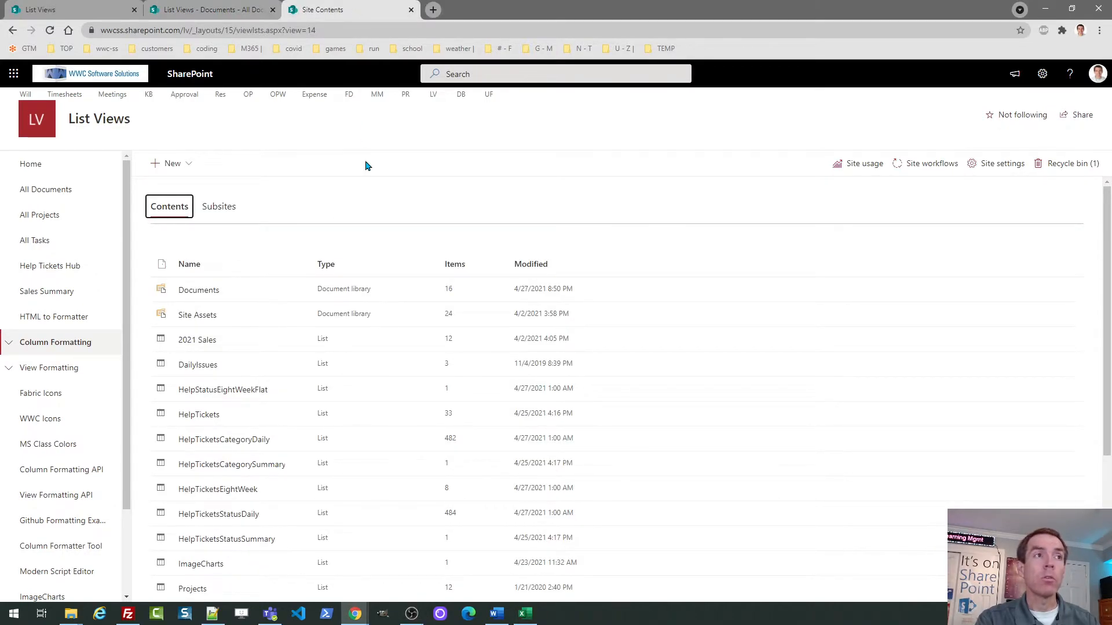
Step: Create a site page titled 'My Excel Chart in SharePoint Online!' and remove its author
{"action": "left_click", "coordinate": [171, 164]}
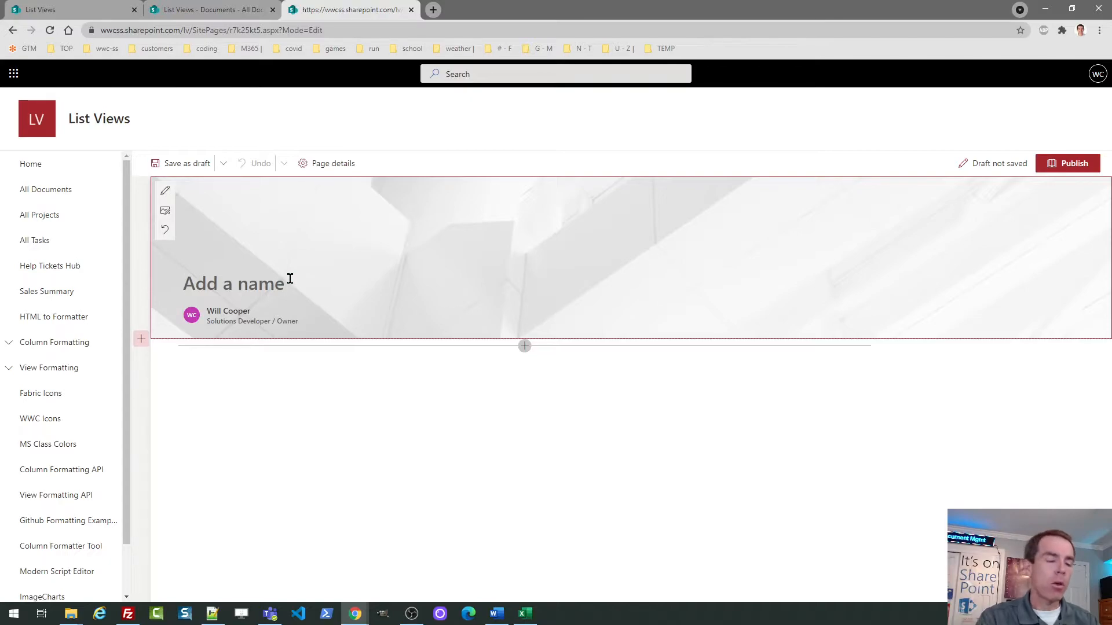
{"action": "type", "text": "My"}
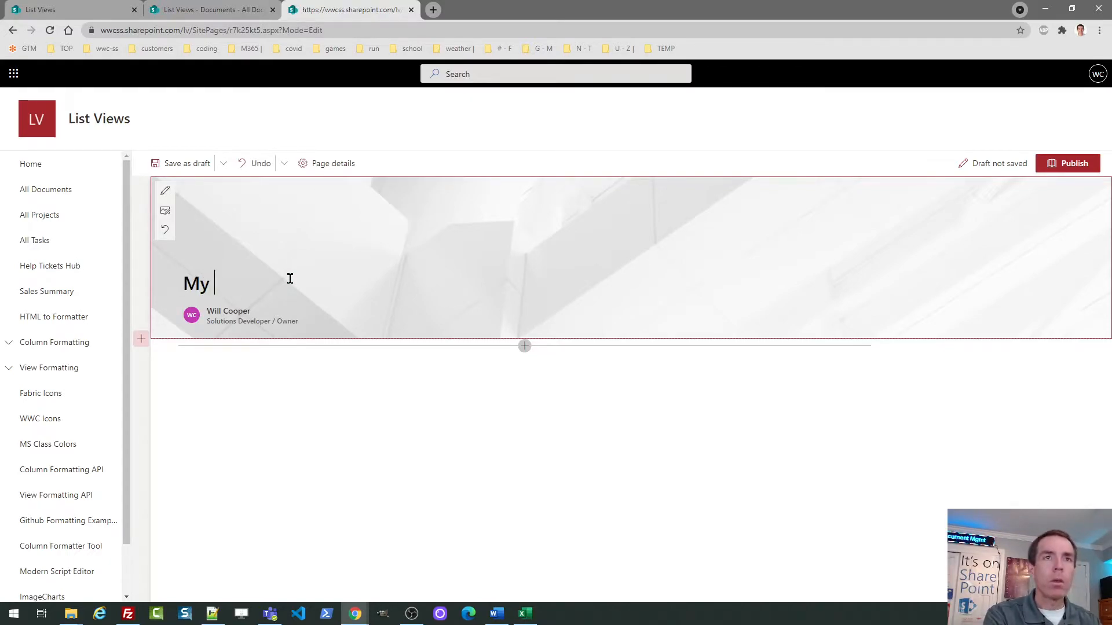
{"action": "type", "text": "Excel C"}
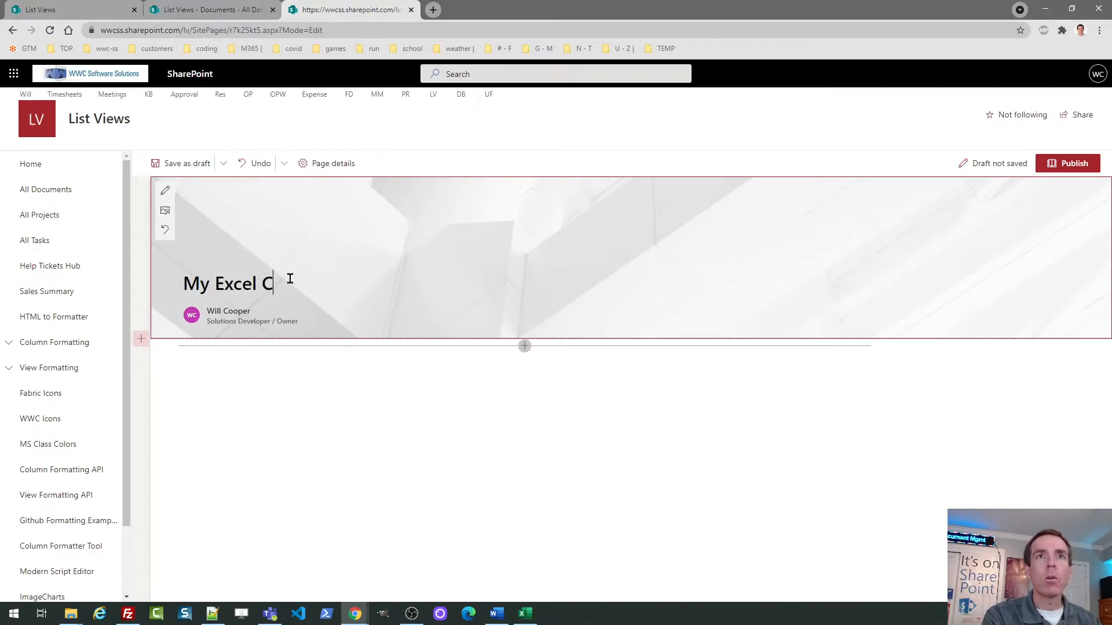
{"action": "type", "text": "hart in Shar"}
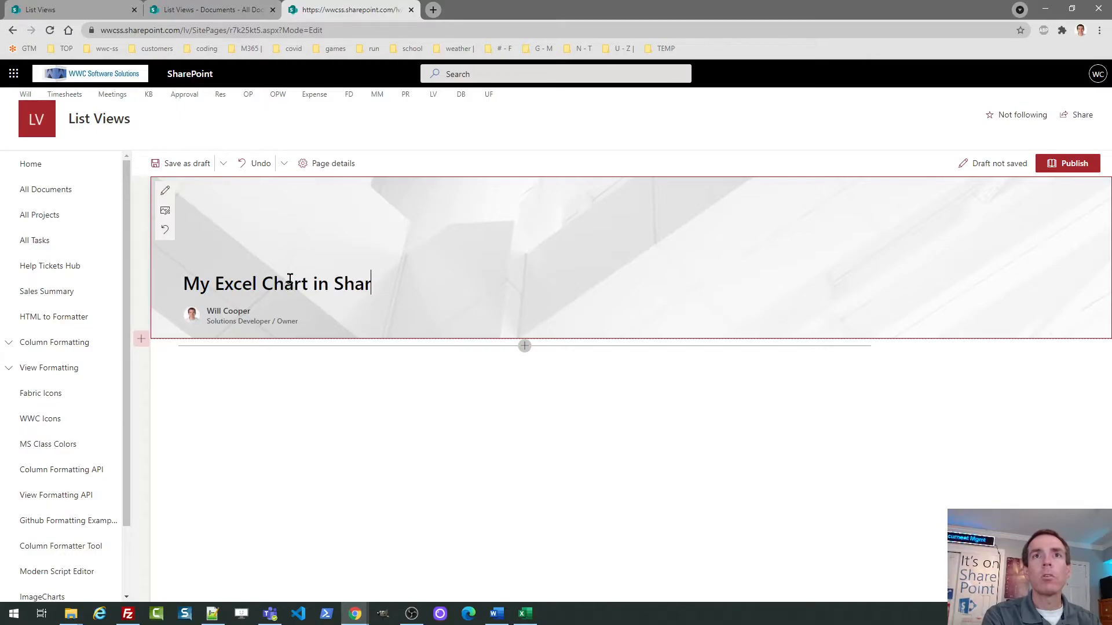
{"action": "type", "text": "ePoint O"}
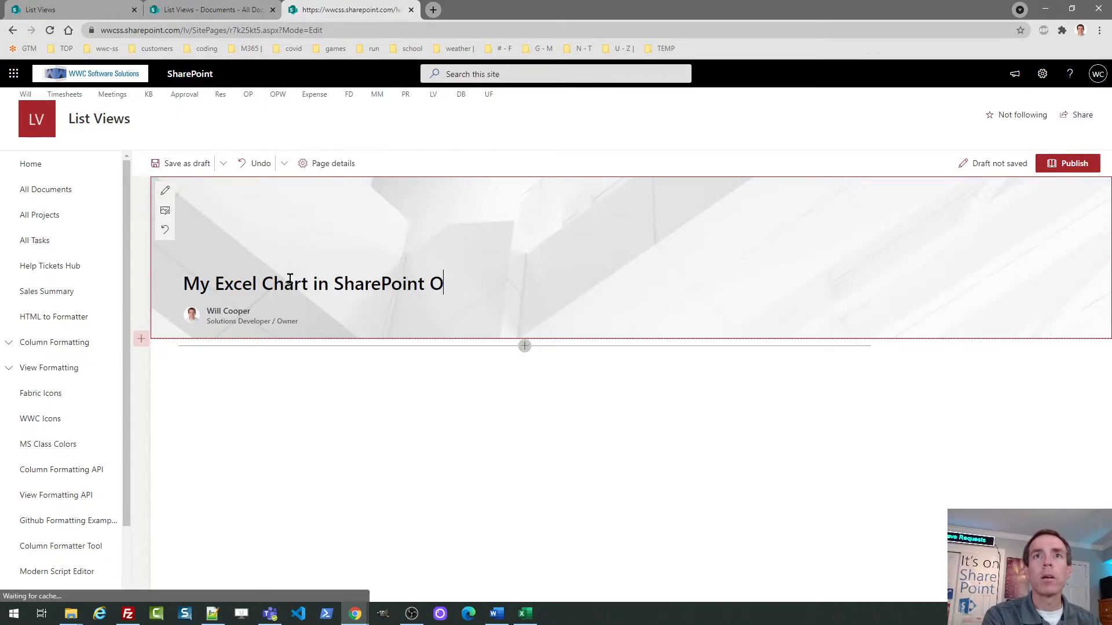
{"action": "type", "text": "nline!"}
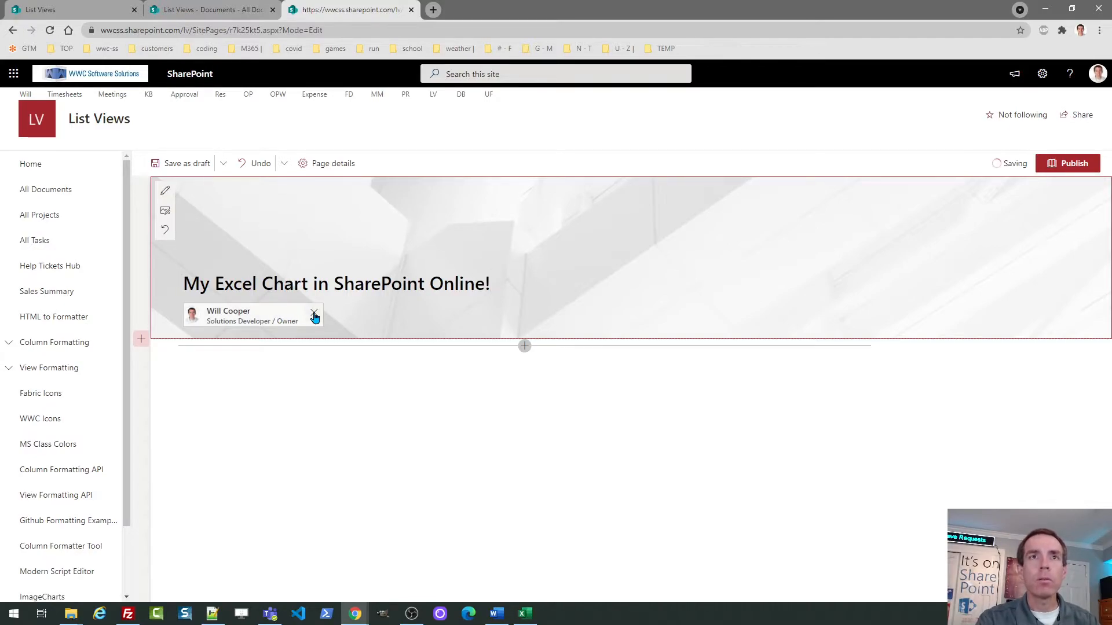
{"action": "left_click", "coordinate": [315, 315]}
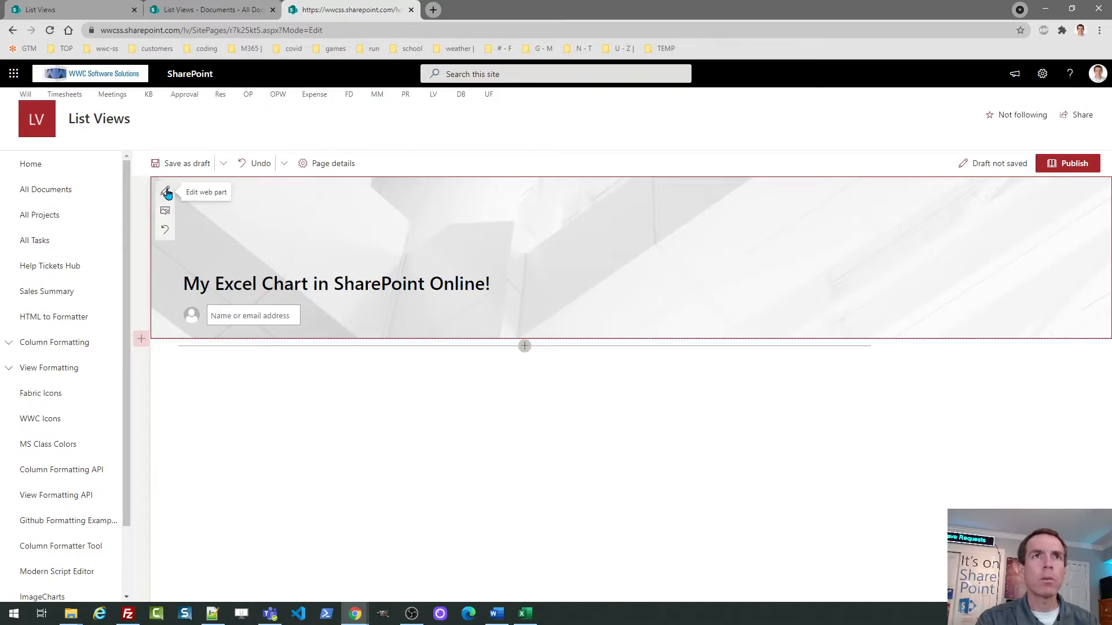
Step: Switch the title area to the Plain layout, save the draft, and start adding a web part below it
{"action": "left_click", "coordinate": [165, 191]}
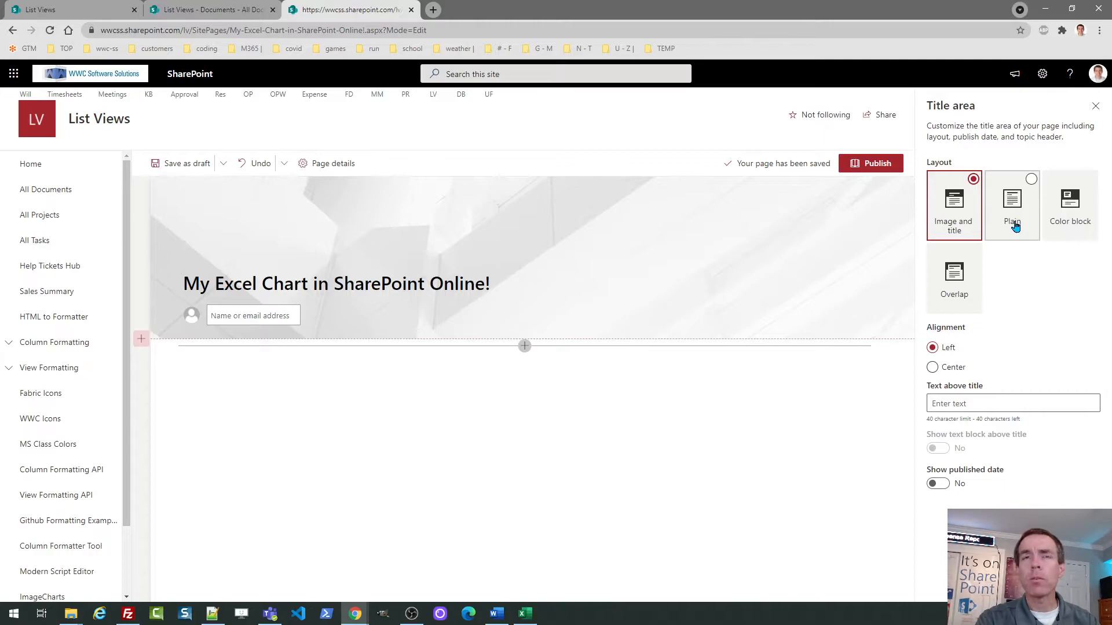
{"action": "left_click", "coordinate": [1012, 206]}
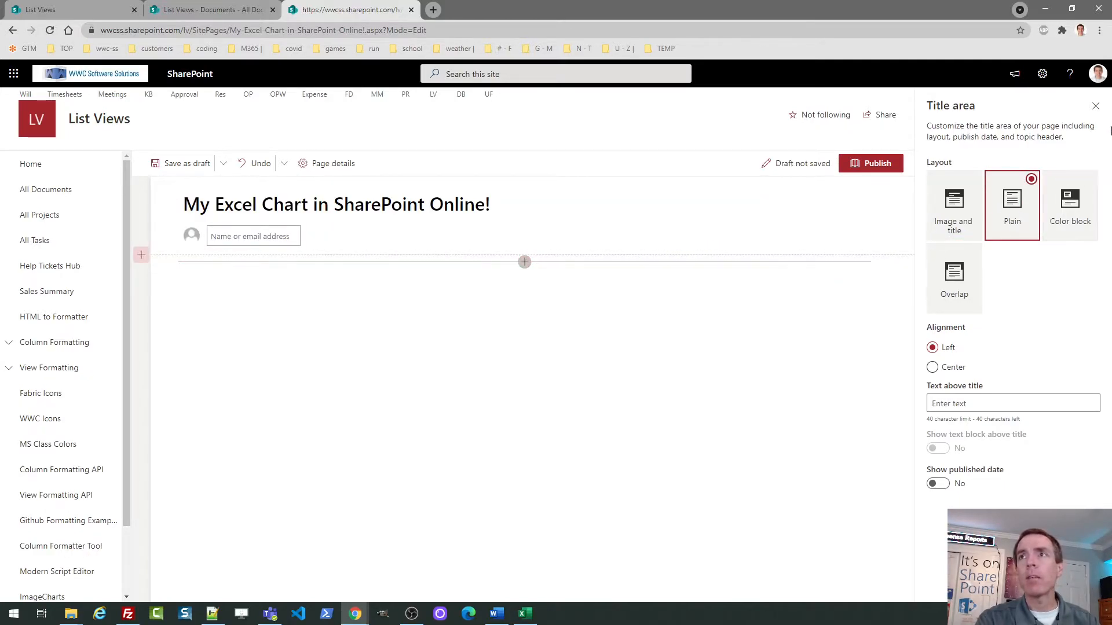
{"action": "left_click", "coordinate": [1095, 105]}
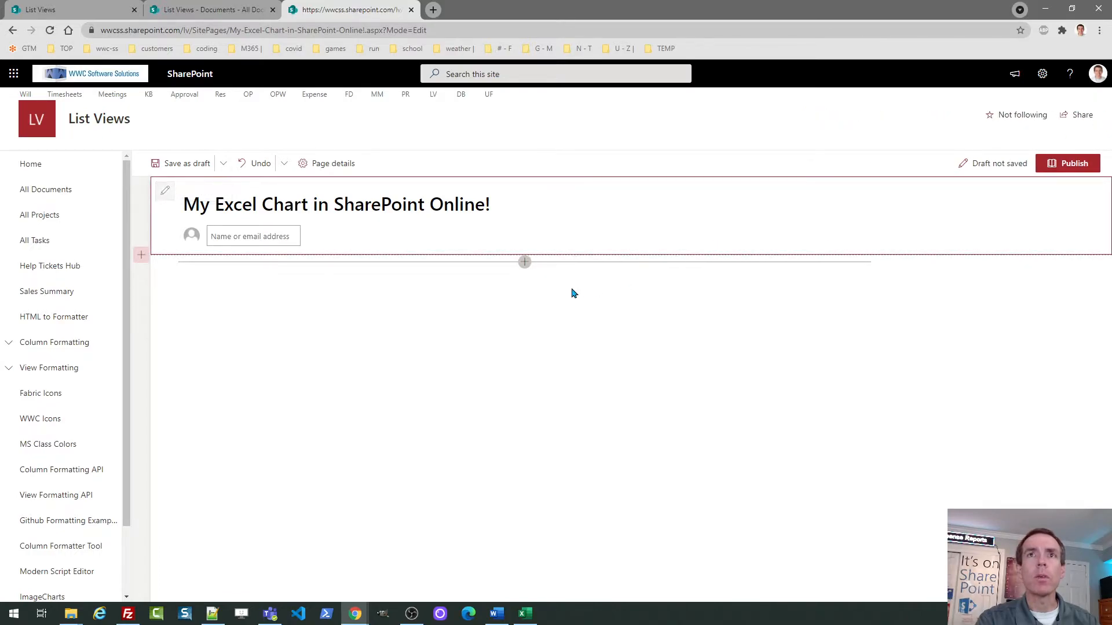
{"action": "left_click", "coordinate": [188, 163]}
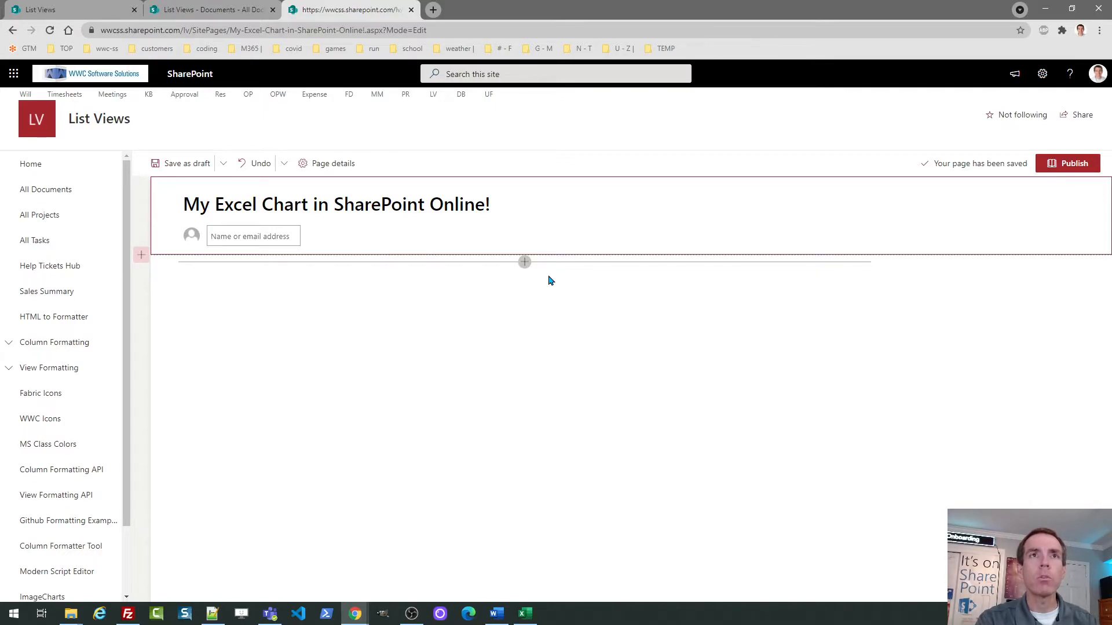
{"action": "left_click", "coordinate": [524, 261]}
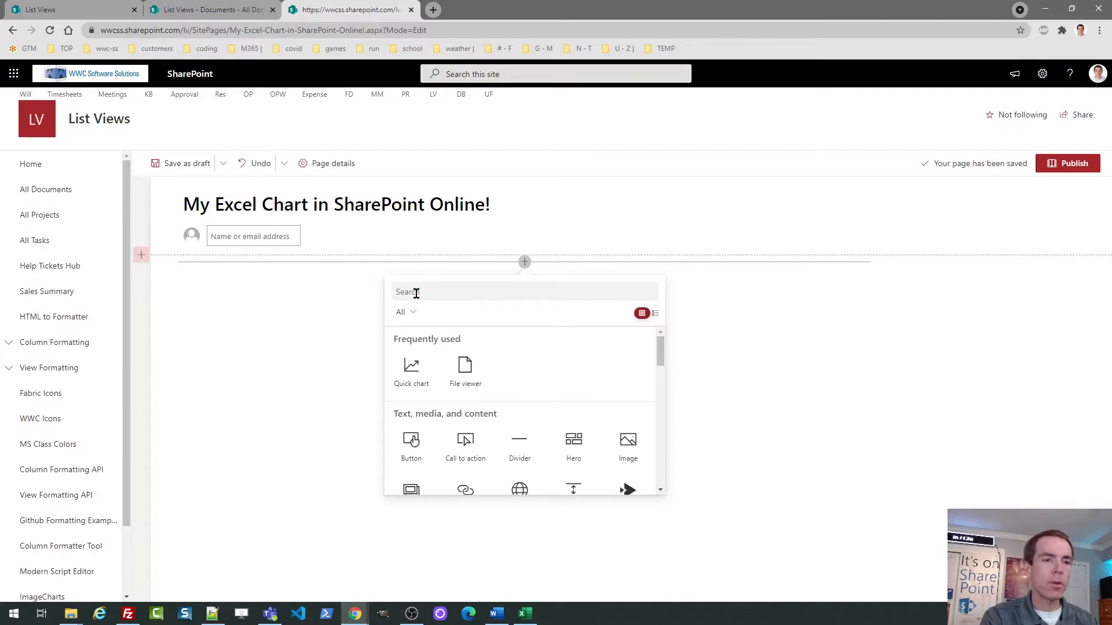
Step: Add the File viewer web part to the page to embed the workbook
{"action": "type", "text": "file vi"}
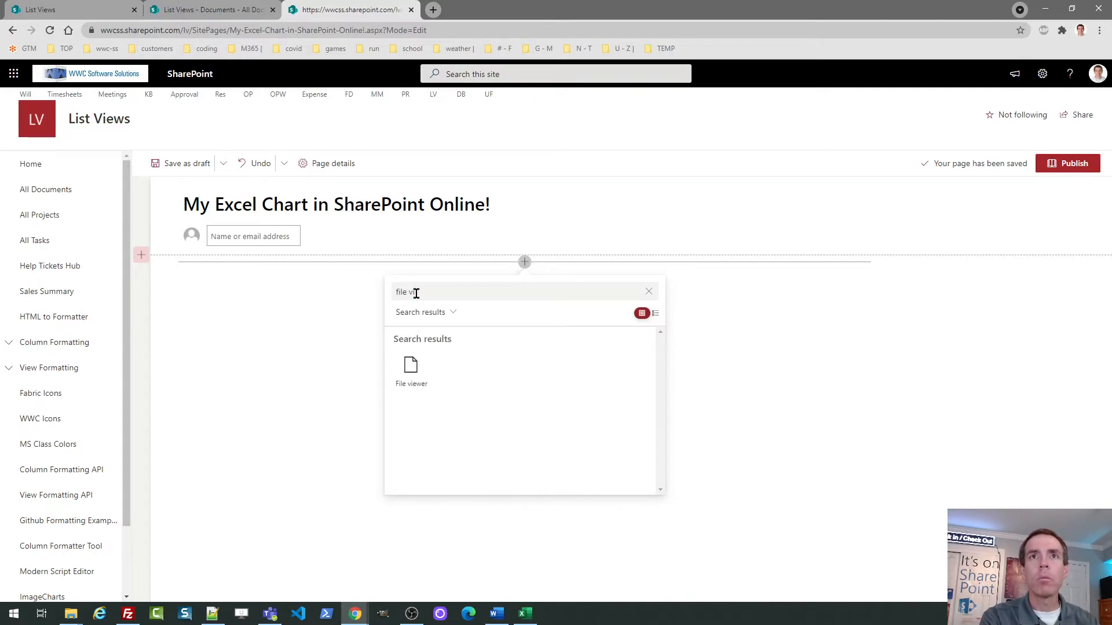
{"action": "mouse_move", "coordinate": [411, 372]}
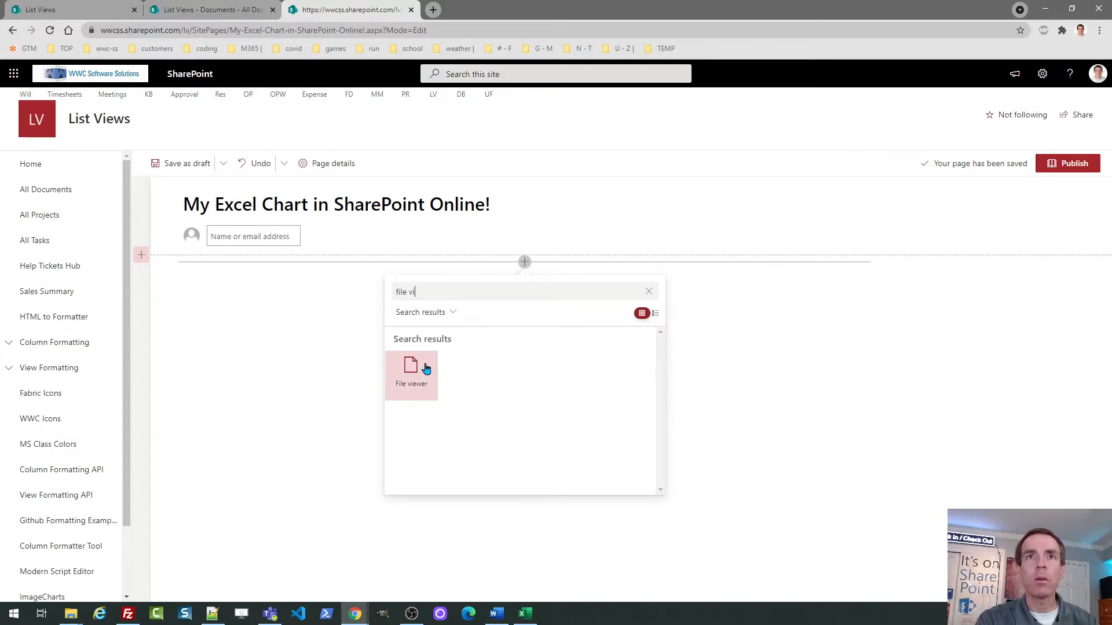
{"action": "left_click", "coordinate": [411, 374]}
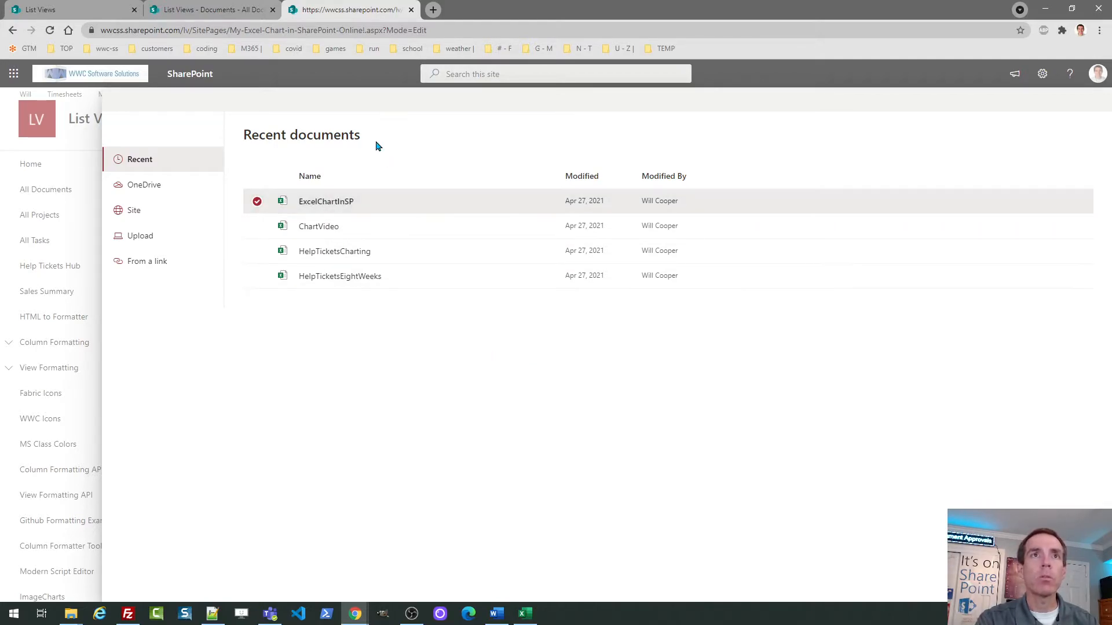
{"action": "mouse_move", "coordinate": [380, 177]}
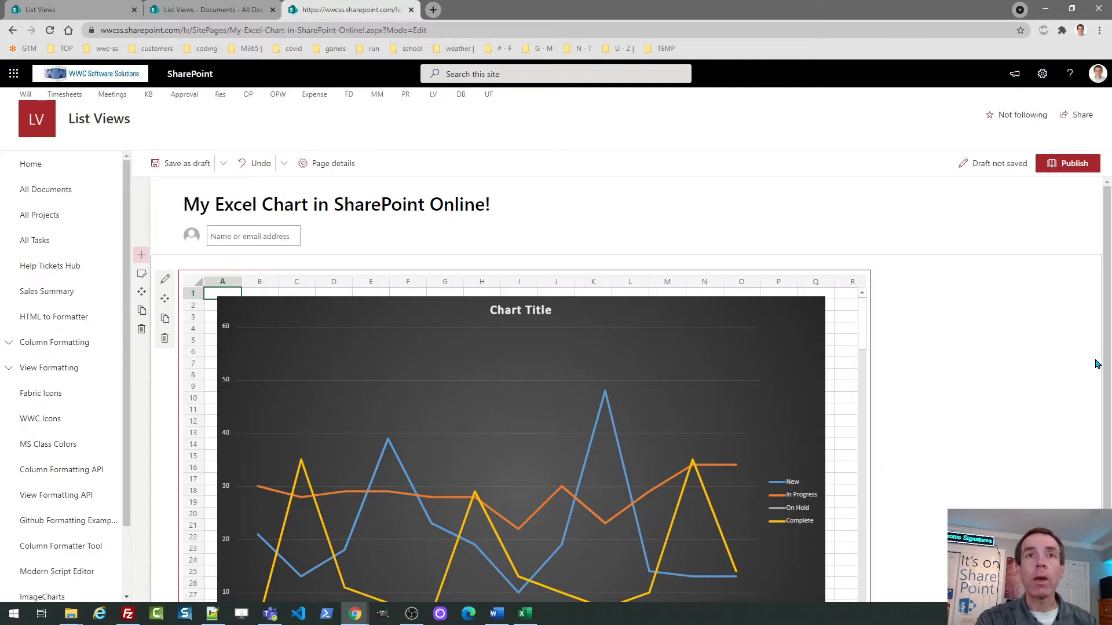
Step: Save the draft and set the File viewer to display a Chart instead of the entire workbook
{"action": "left_click", "coordinate": [185, 164]}
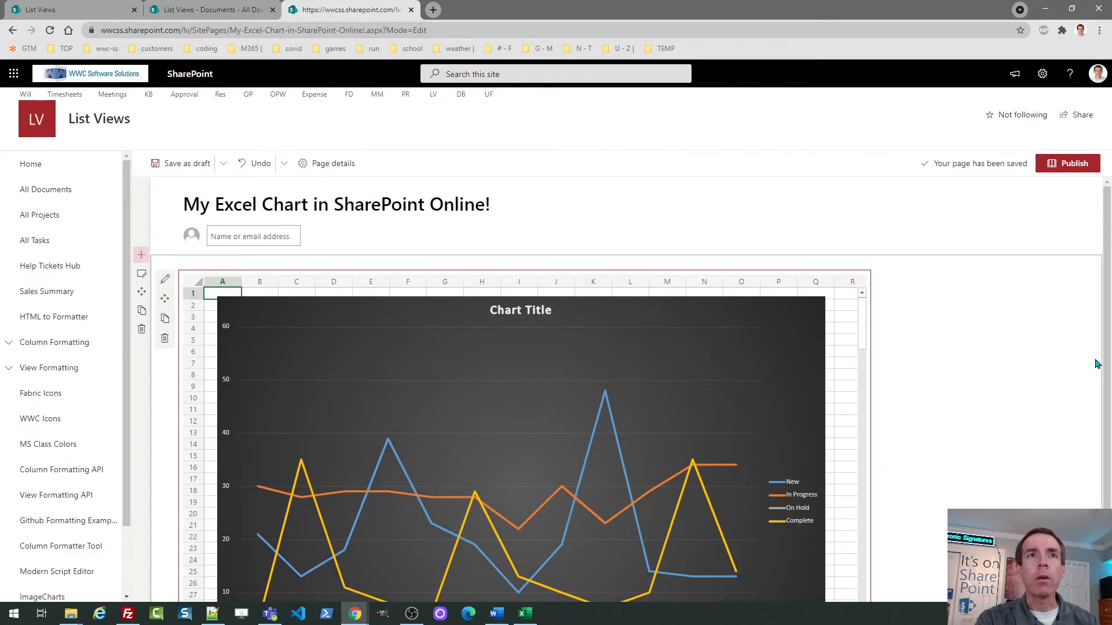
{"action": "mouse_move", "coordinate": [1105, 351]}
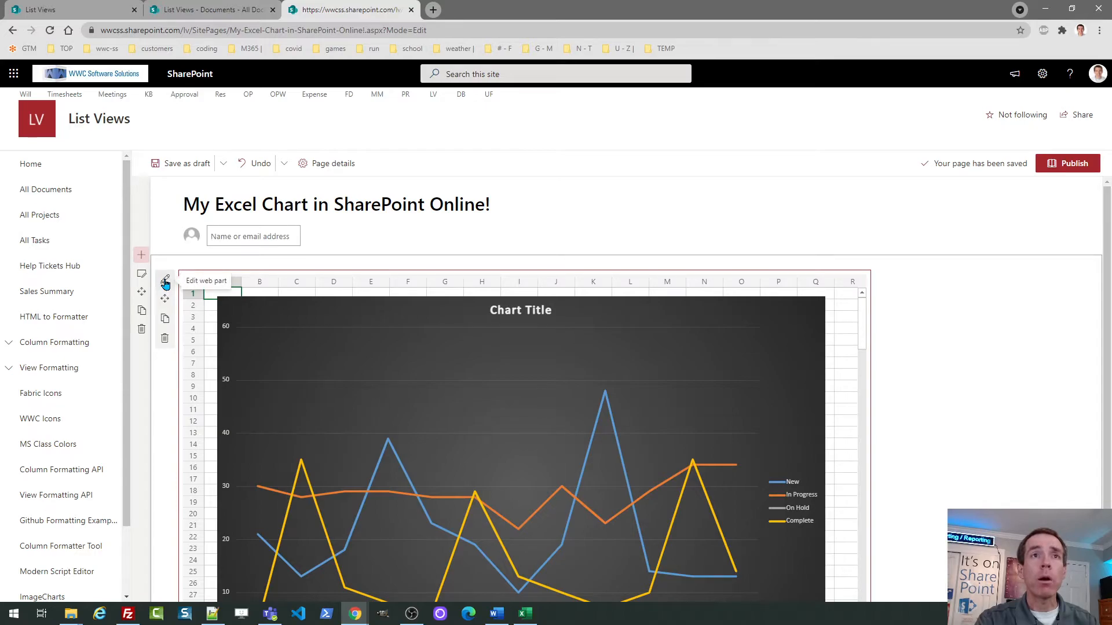
{"action": "left_click", "coordinate": [164, 281]}
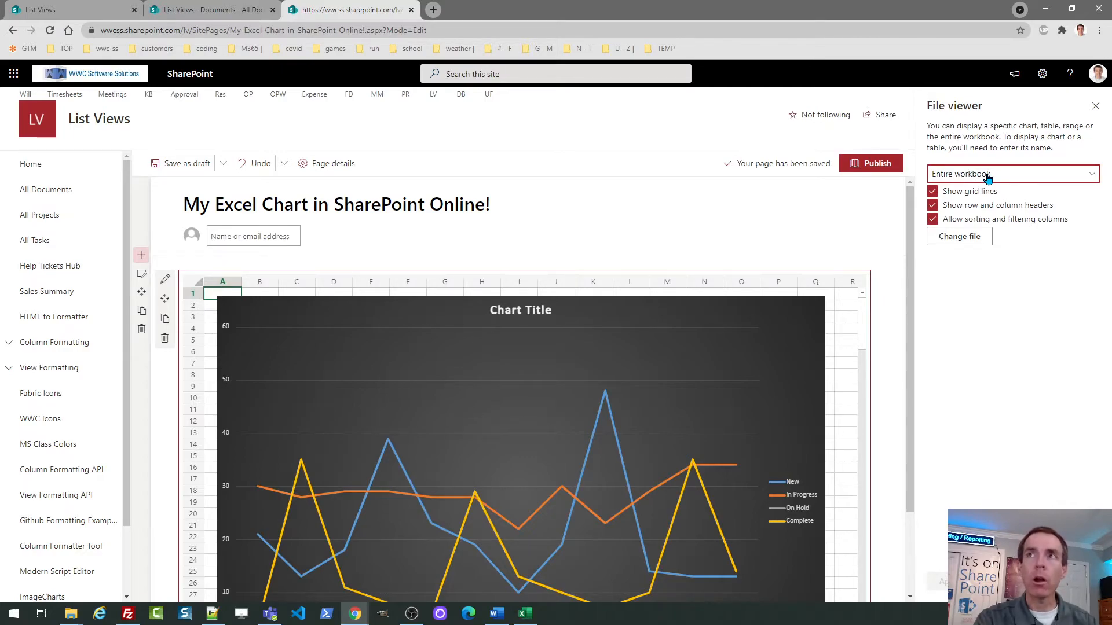
{"action": "left_click", "coordinate": [1010, 174]}
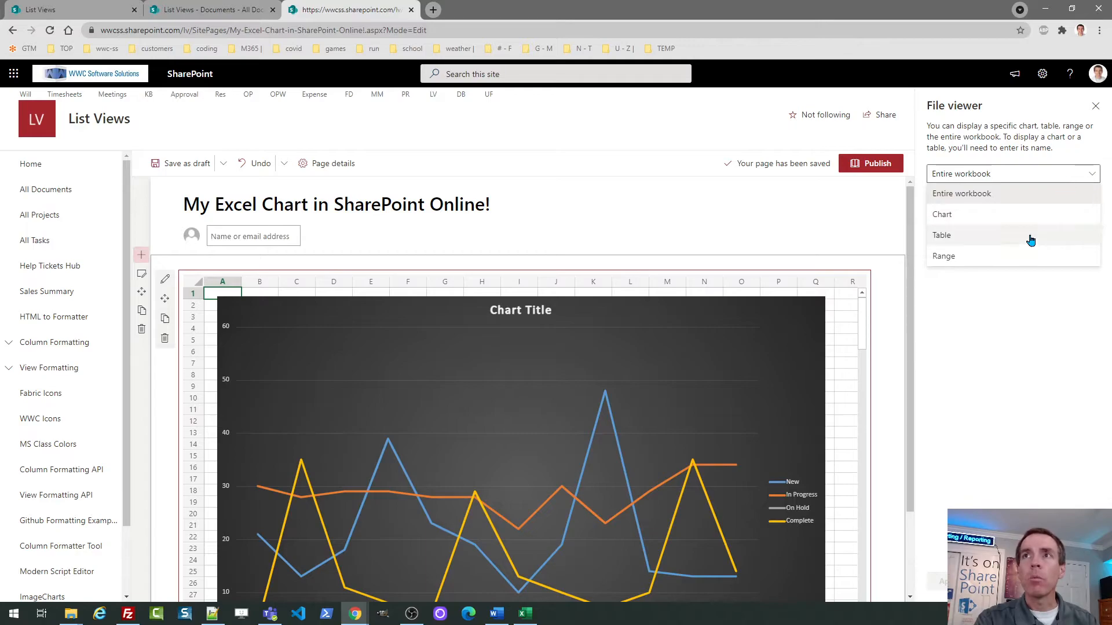
{"action": "mouse_move", "coordinate": [966, 238]}
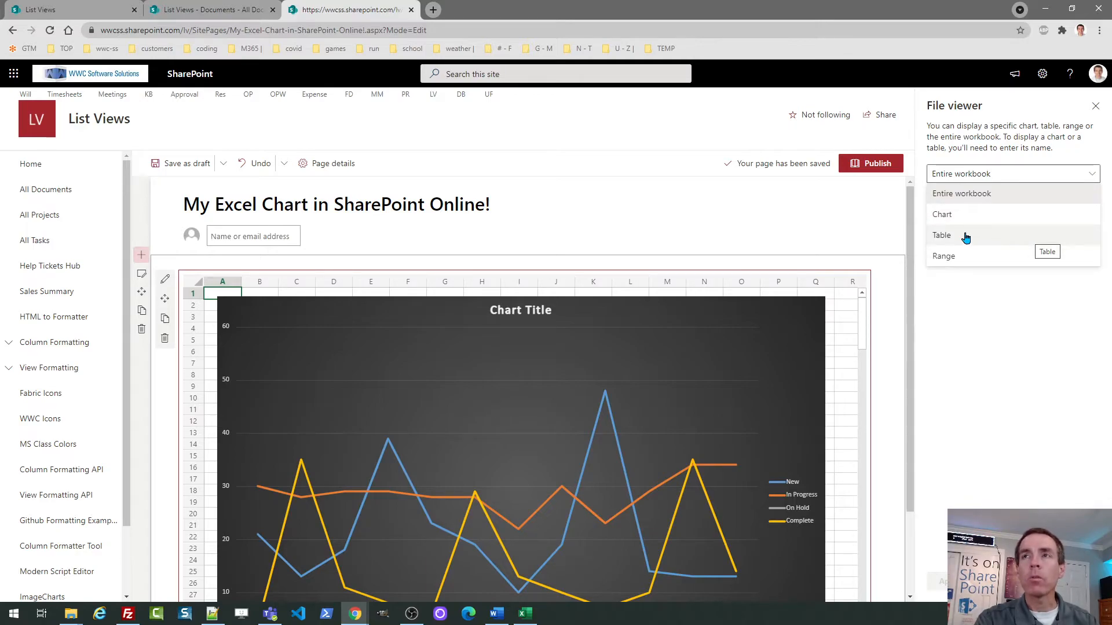
{"action": "mouse_move", "coordinate": [943, 217]}
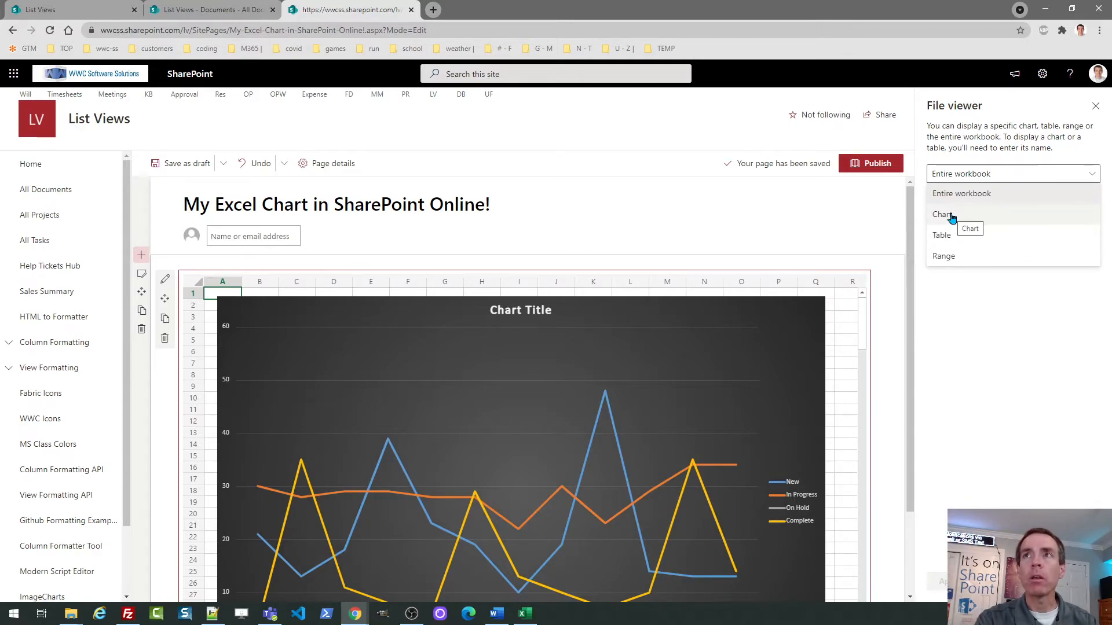
{"action": "left_click", "coordinate": [941, 214]}
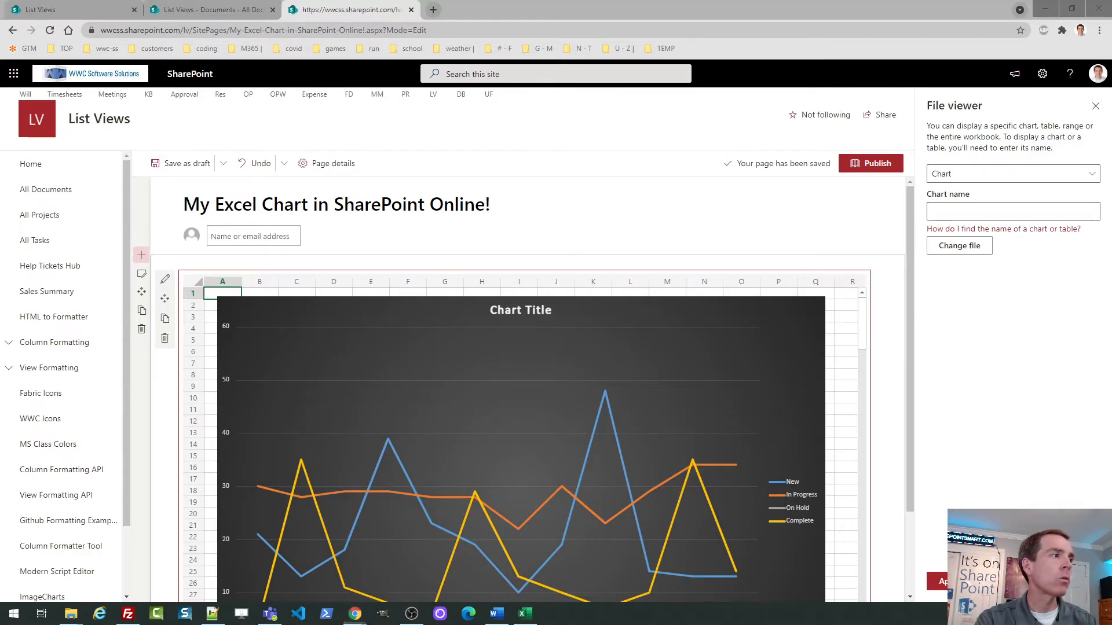
Step: Check the chart's name in the workbook and enter 'Chart 2' as the chart name
{"action": "left_click", "coordinate": [524, 614]}
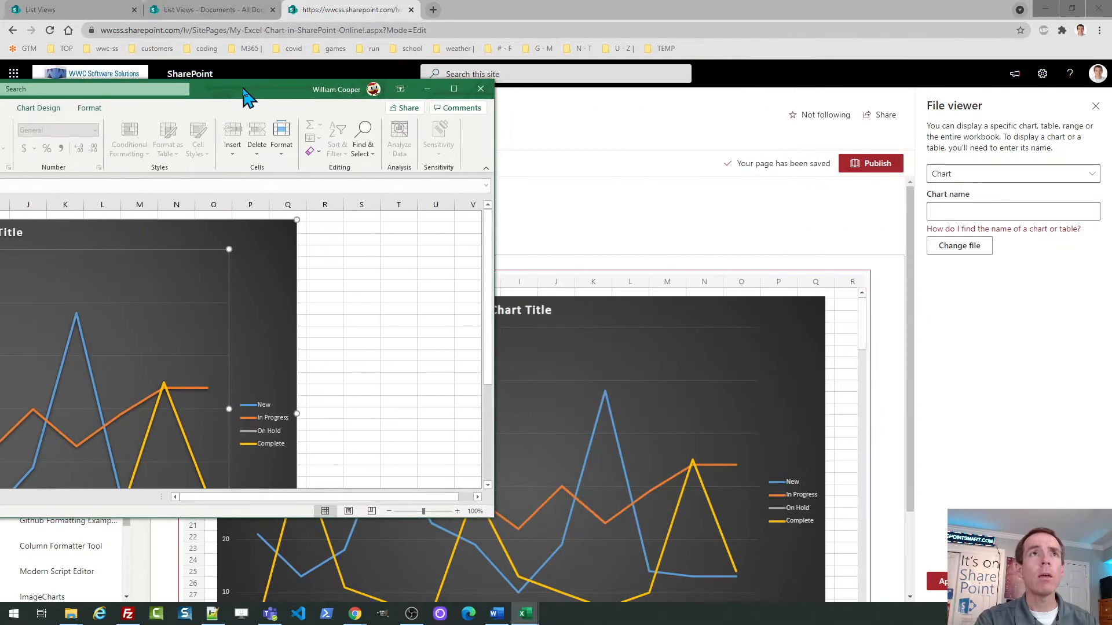
{"action": "left_click", "coordinate": [480, 89]}
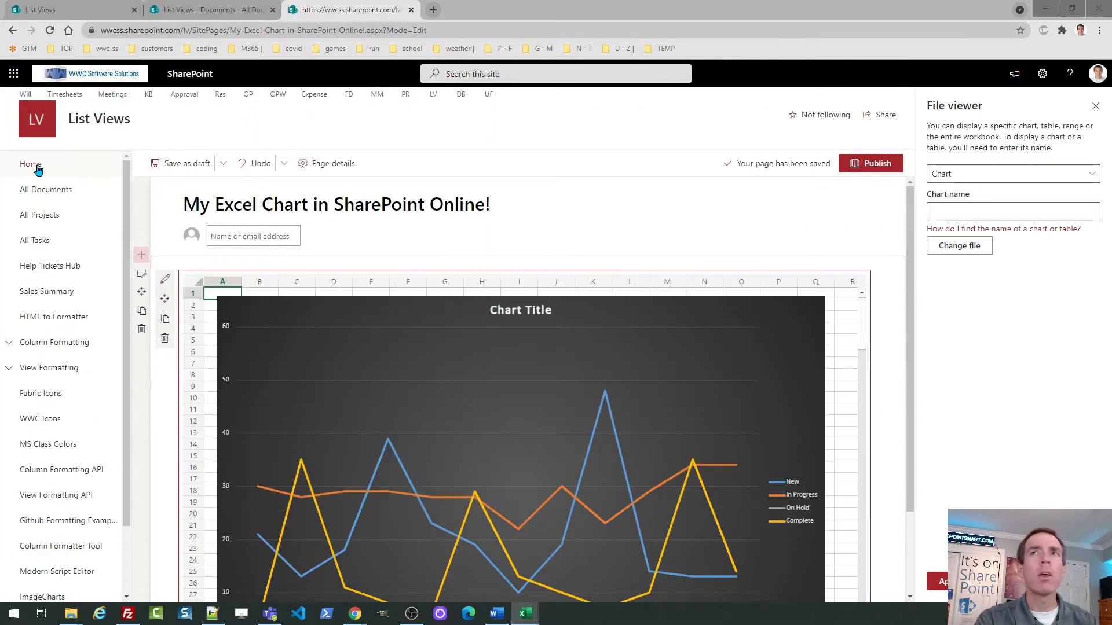
{"action": "left_click", "coordinate": [1012, 211]}
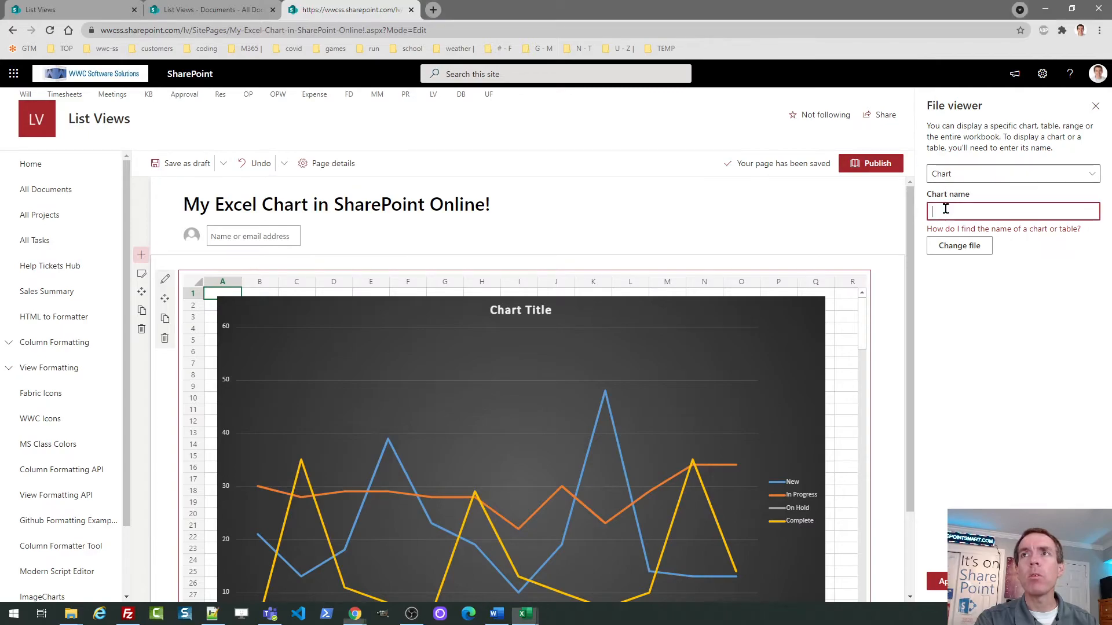
{"action": "type", "text": "Chart 2"}
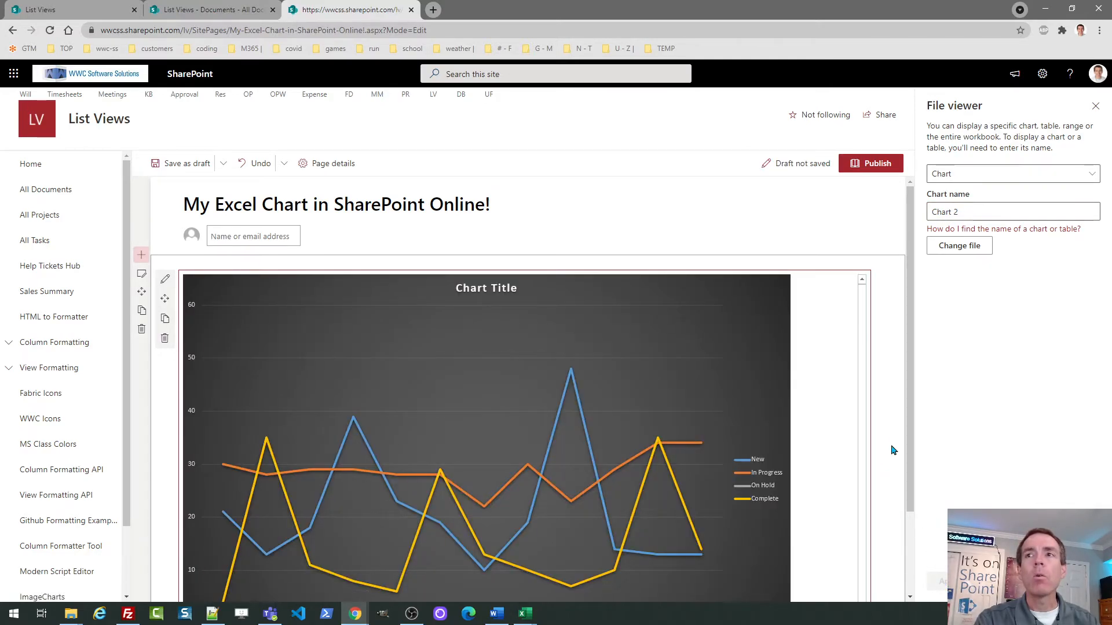
Step: Publish the page and dismiss the 'Help others find your page' panel
{"action": "scroll", "scroll_direction": "down", "scroll_amount": 3}
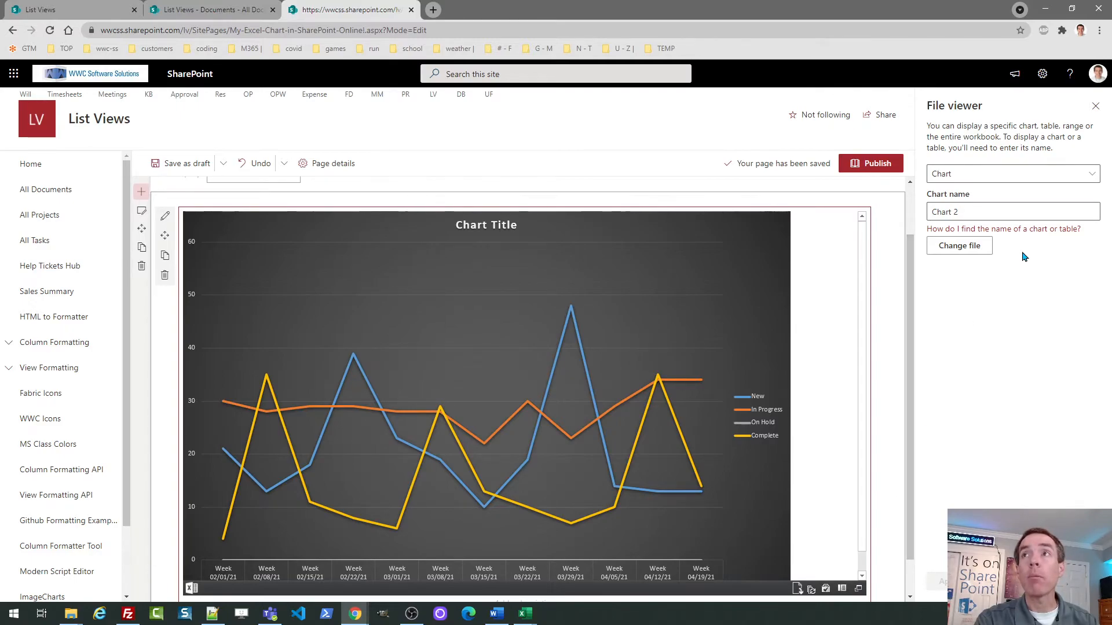
{"action": "left_click", "coordinate": [1097, 106]}
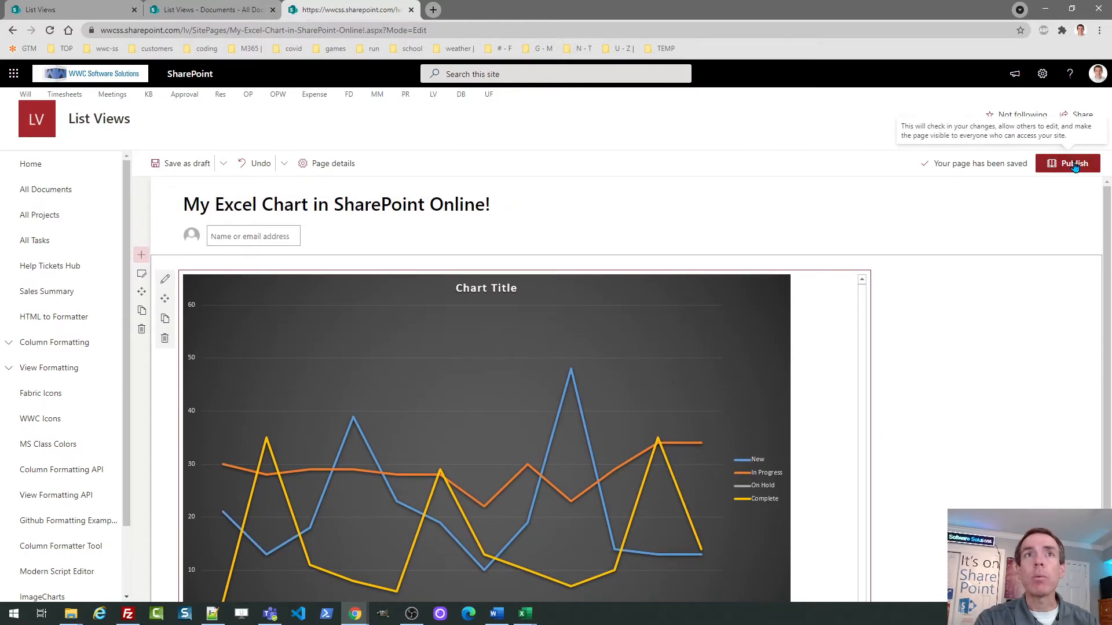
{"action": "left_click", "coordinate": [1067, 163]}
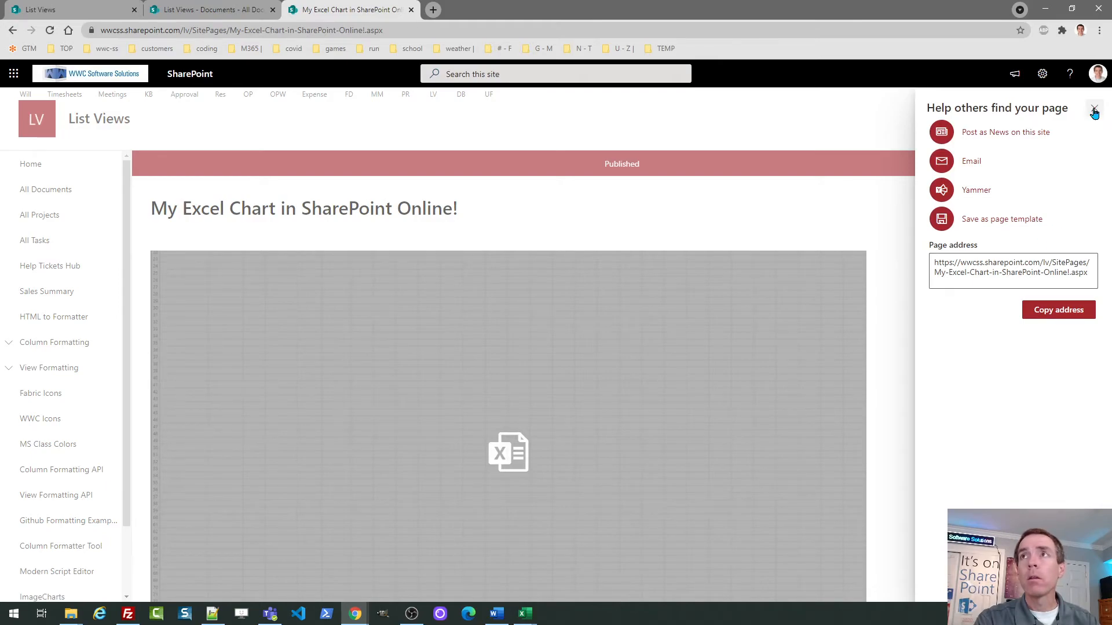
{"action": "left_click", "coordinate": [1095, 108]}
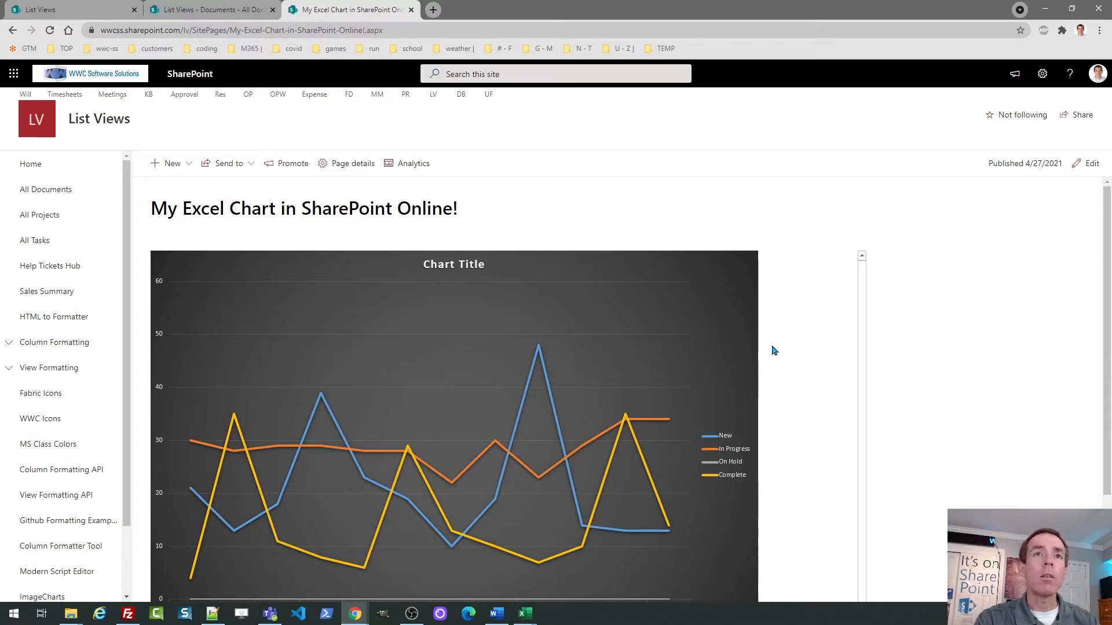
{"action": "mouse_move", "coordinate": [606, 346]}
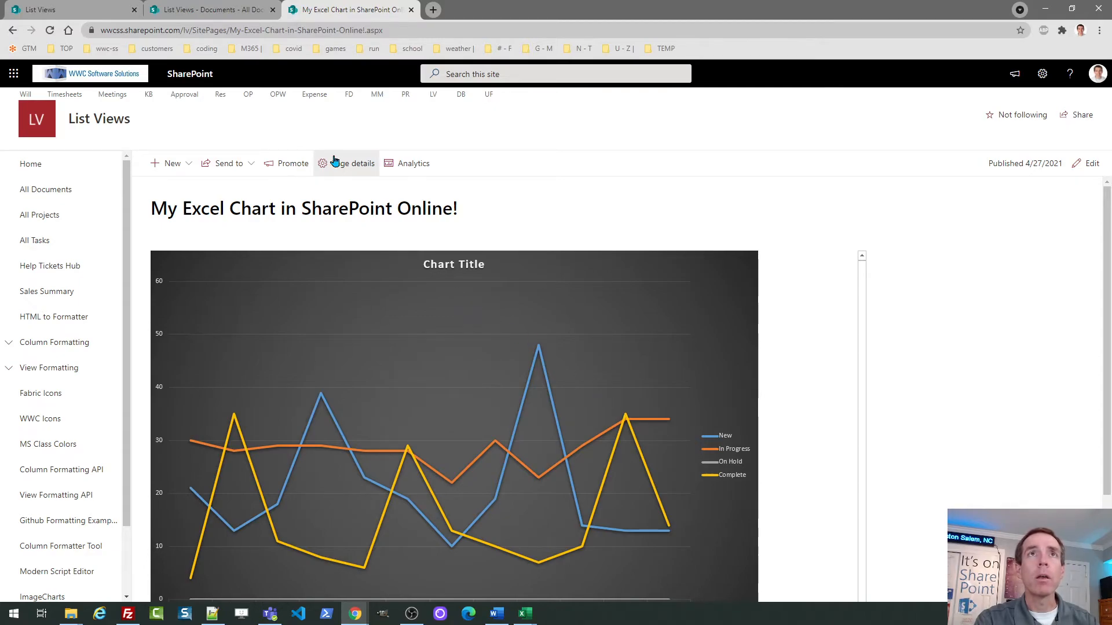
Step: In ExcelChartInSP.xlsx's Data sheet enter On Hold counts 30, 40, 50, 40, 30 and return to the library
{"action": "left_click", "coordinate": [209, 9]}
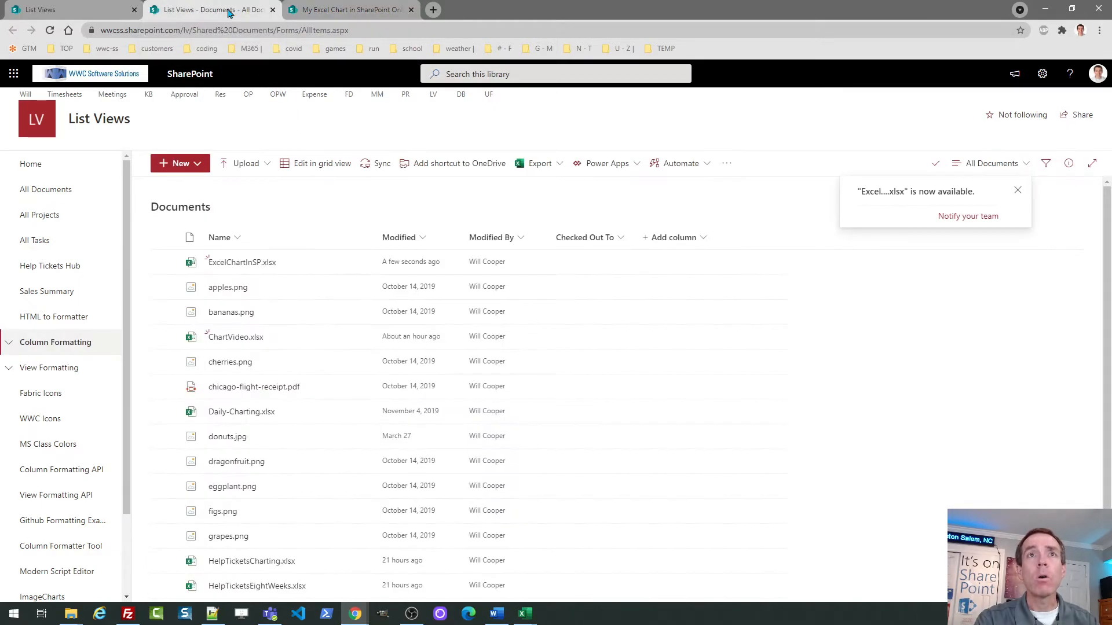
{"action": "mouse_move", "coordinate": [241, 262]}
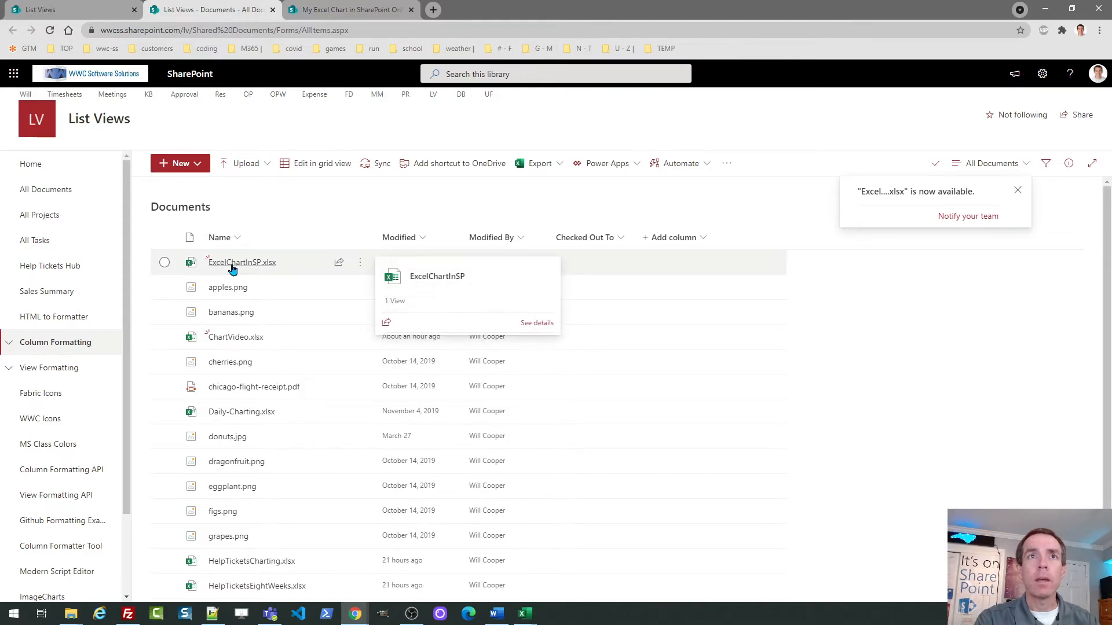
{"action": "left_click", "coordinate": [241, 261]}
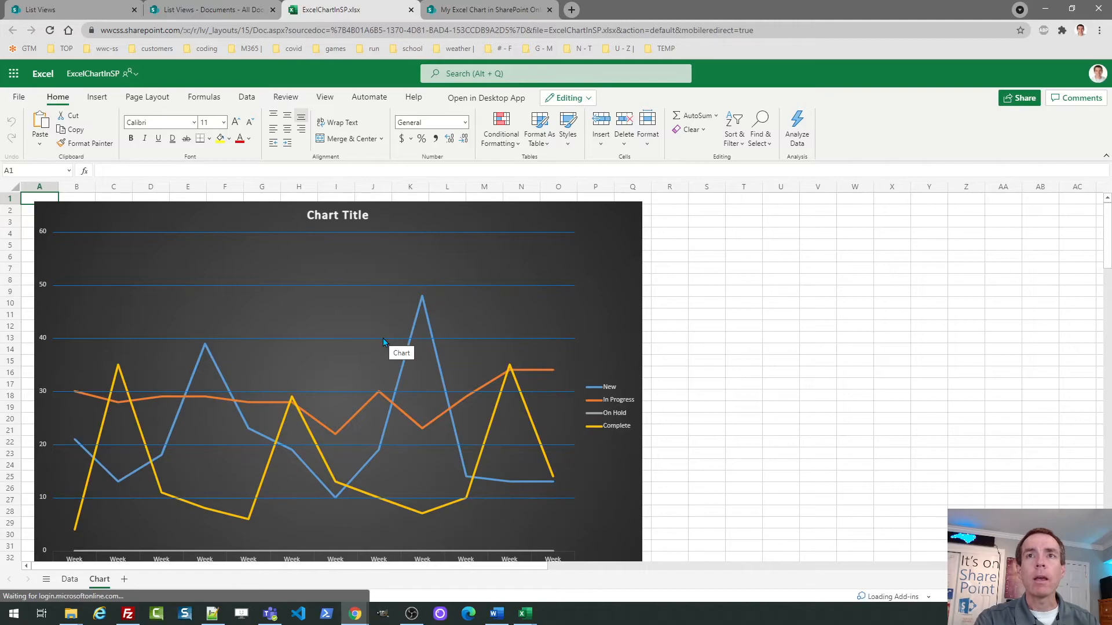
{"action": "left_click", "coordinate": [70, 579]}
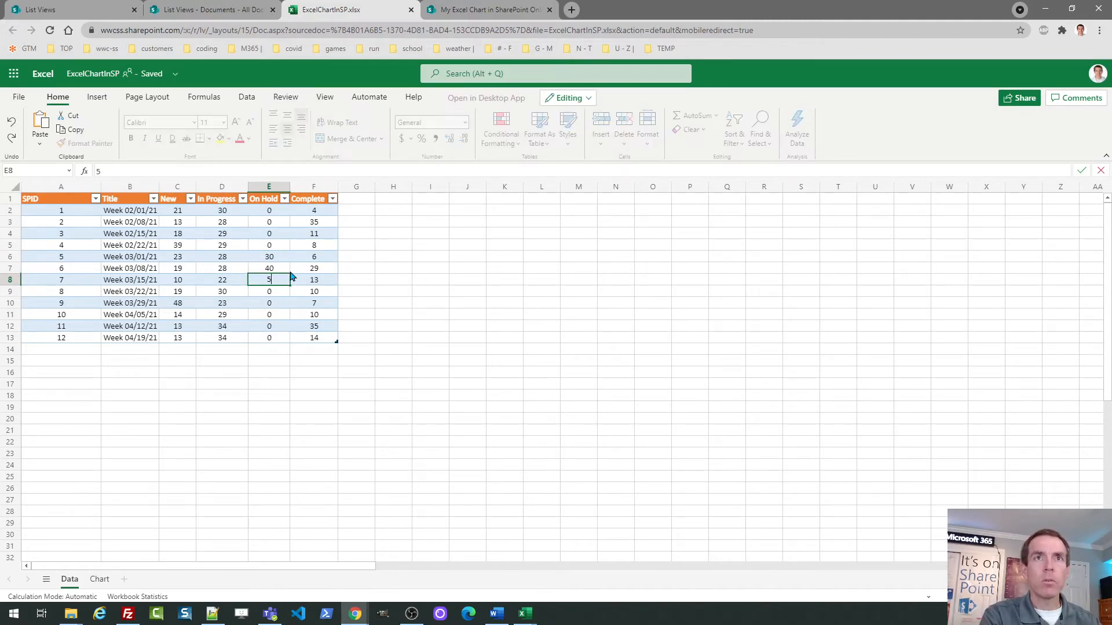
{"action": "type", "text": "50"}
{"action": "left_click", "coordinate": [269, 303]}
{"action": "type", "text": "40"}
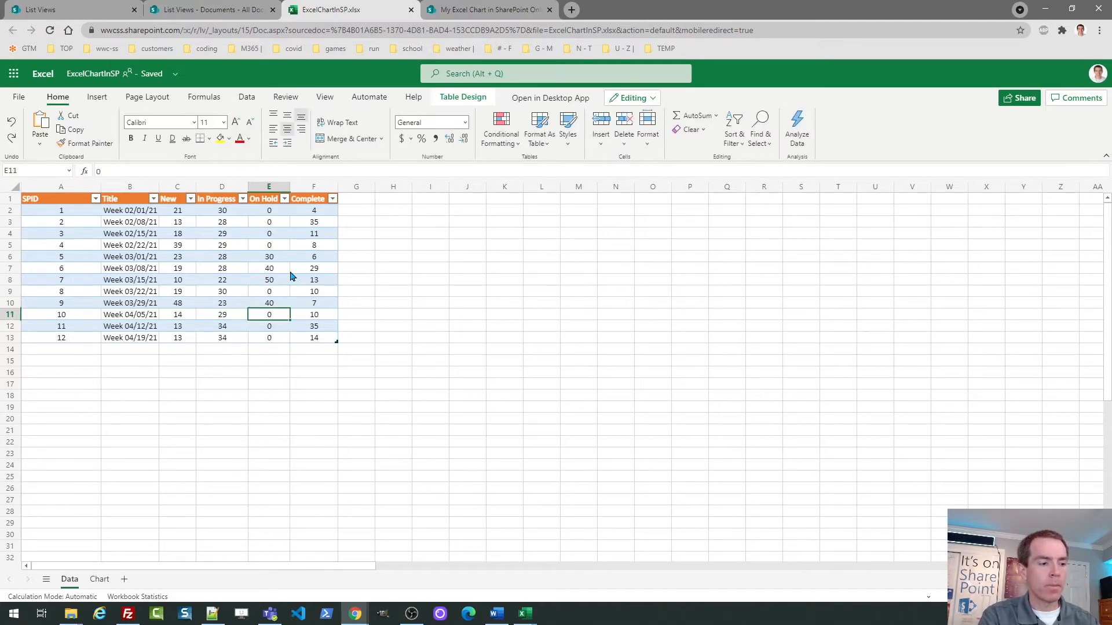
{"action": "type", "text": "30"}
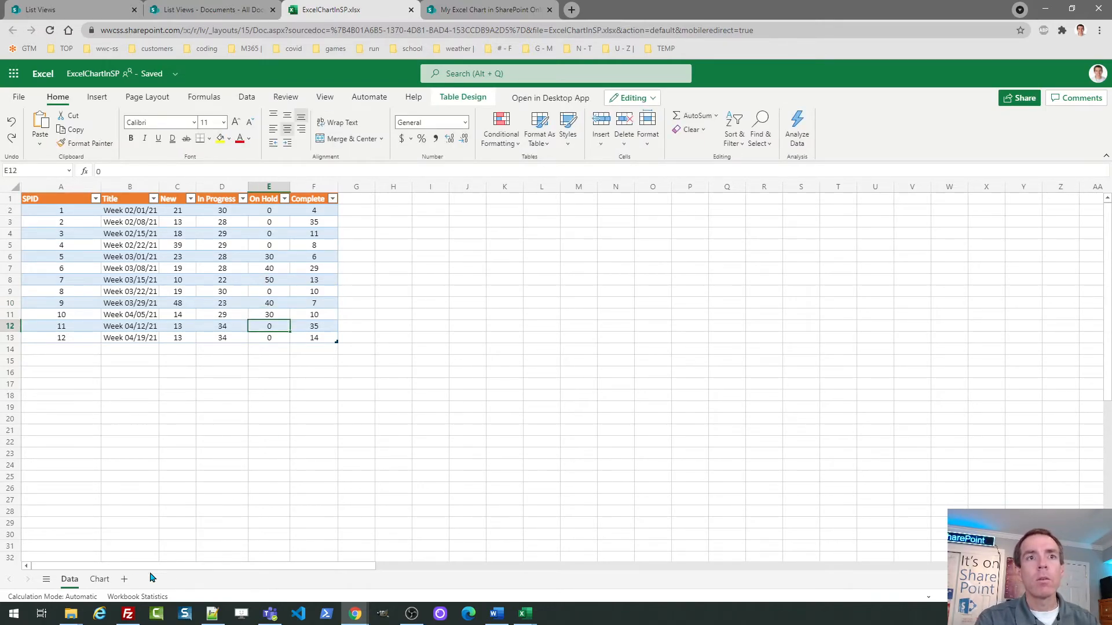
{"action": "left_click", "coordinate": [99, 579]}
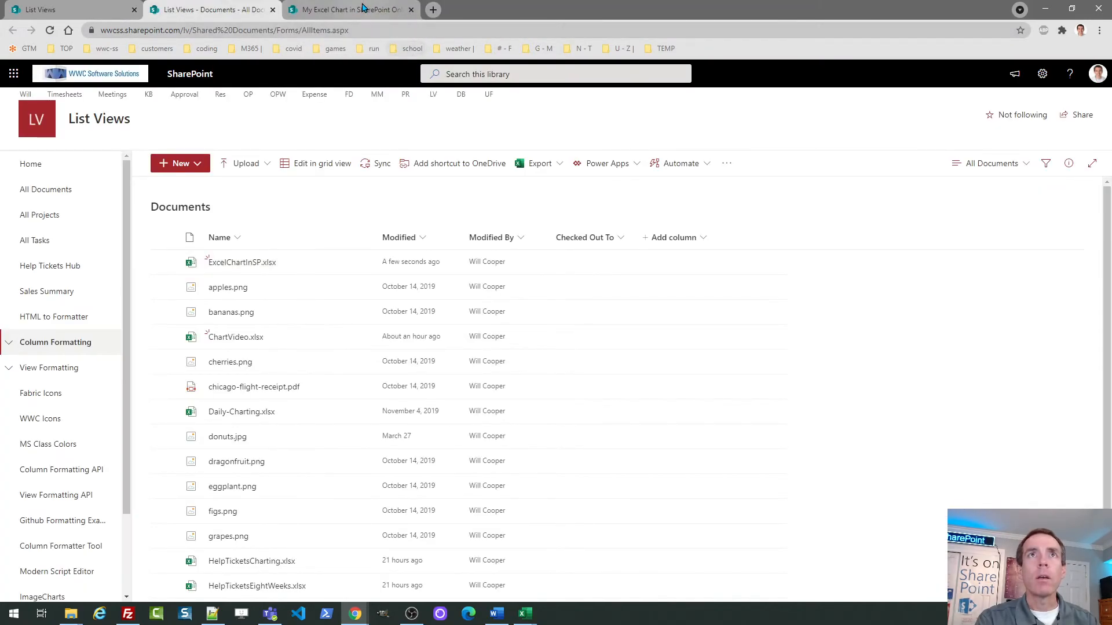
Step: Reload the published page so the chart shows the updated On Hold line
{"action": "left_click", "coordinate": [347, 9]}
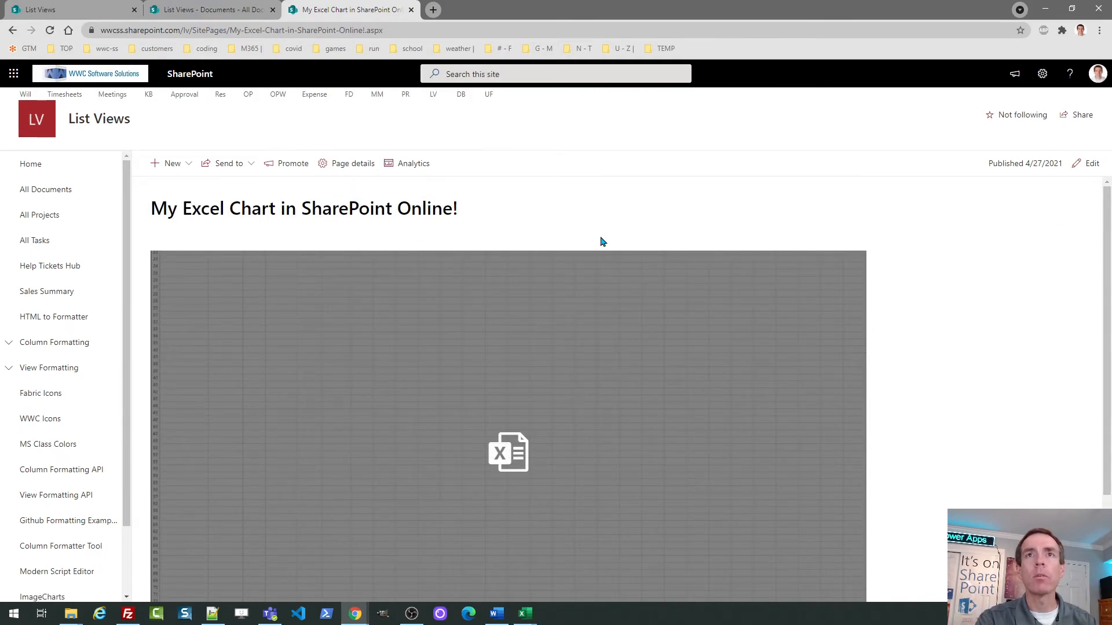
{"action": "left_click", "coordinate": [50, 31]}
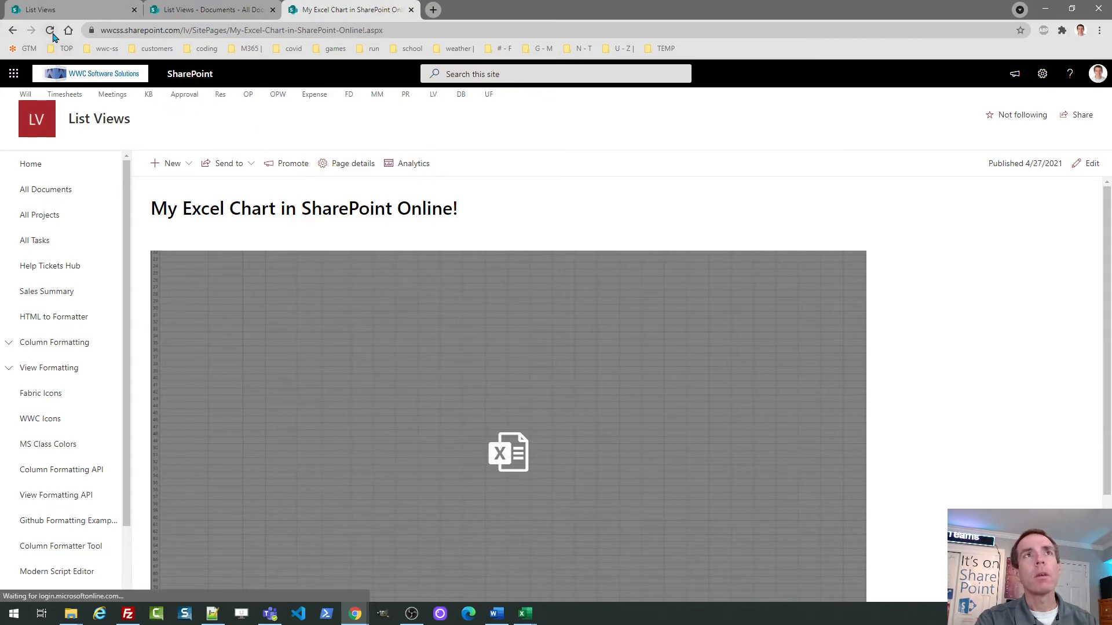
{"action": "left_click", "coordinate": [50, 30]}
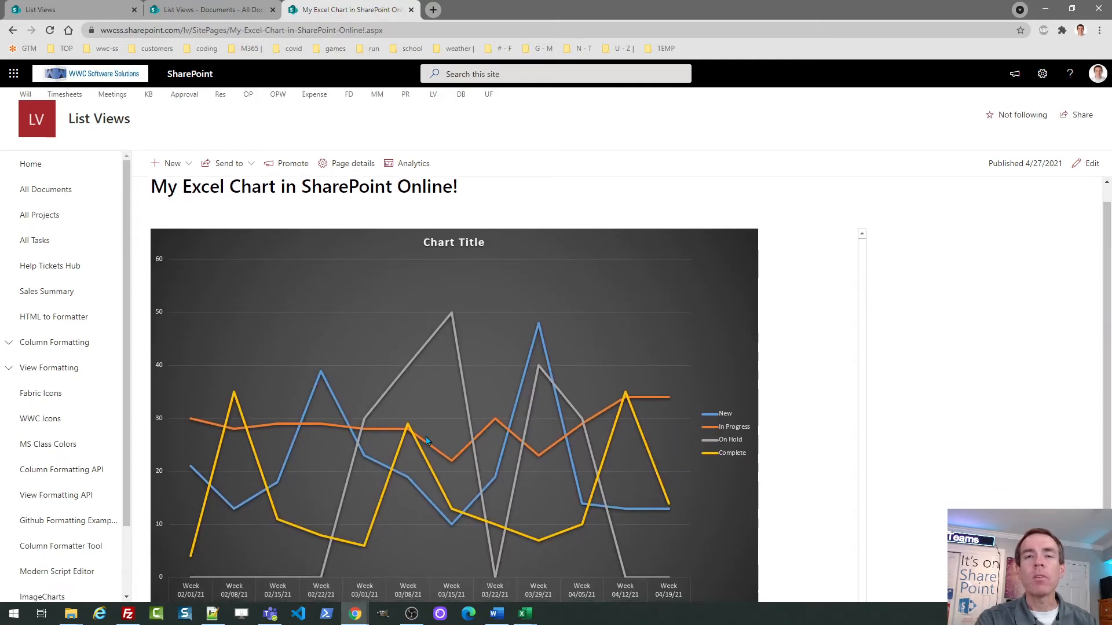
{"action": "mouse_move", "coordinate": [454, 367]}
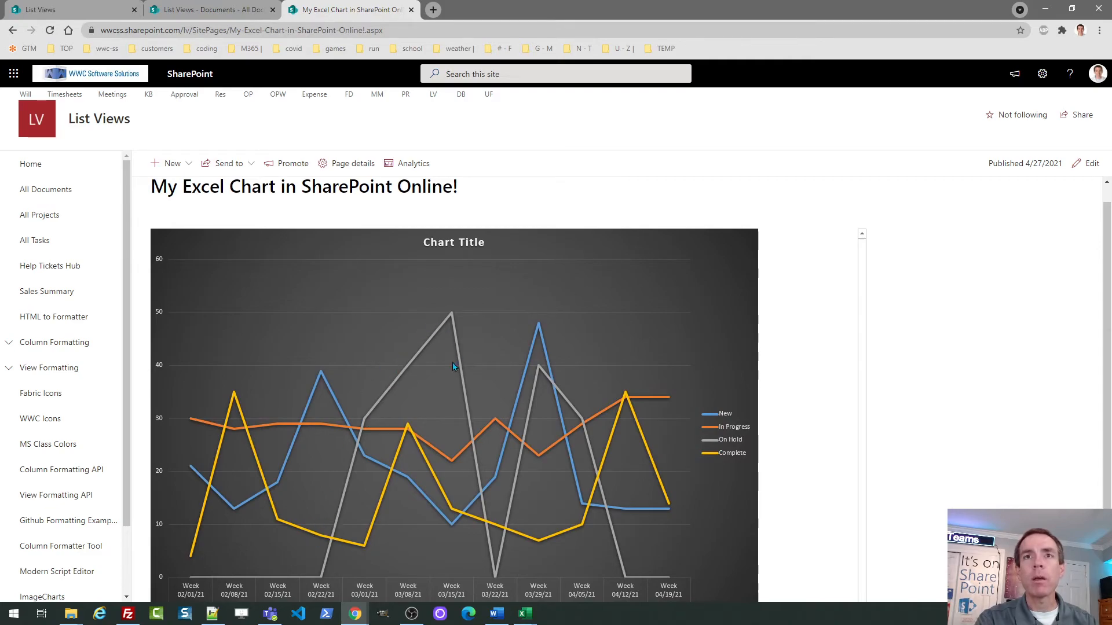
{"action": "mouse_move", "coordinate": [700, 355]}
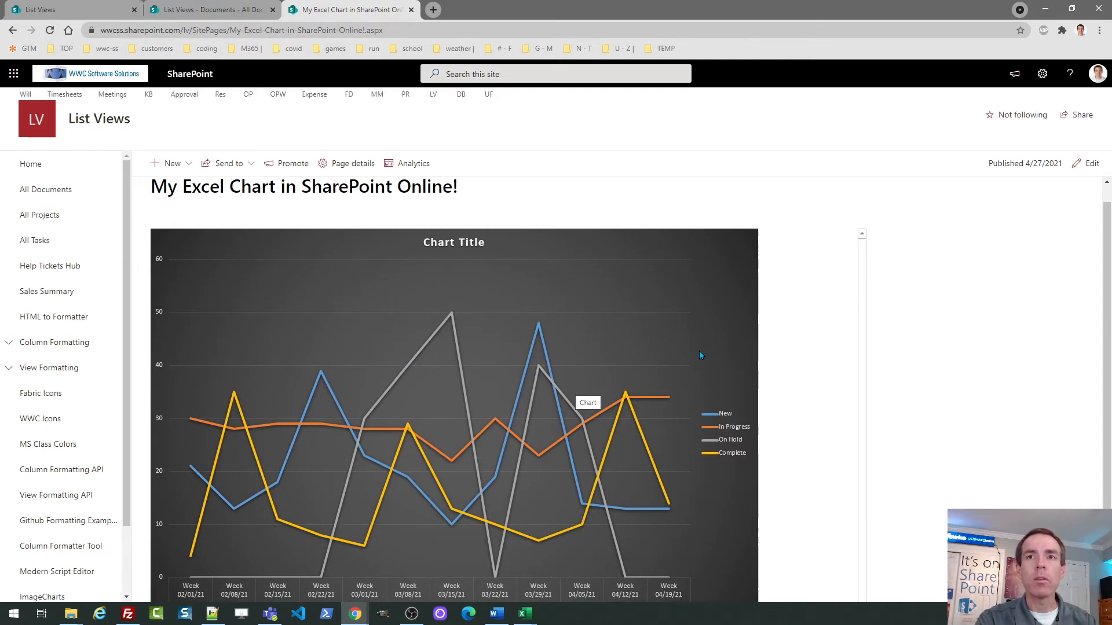
{"action": "mouse_move", "coordinate": [917, 373]}
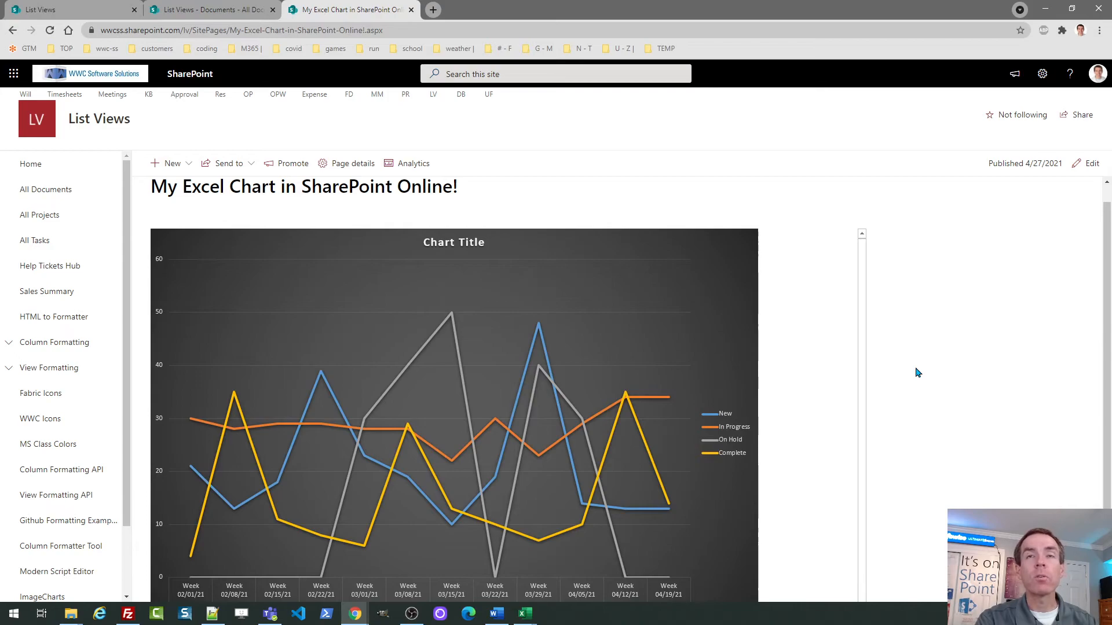